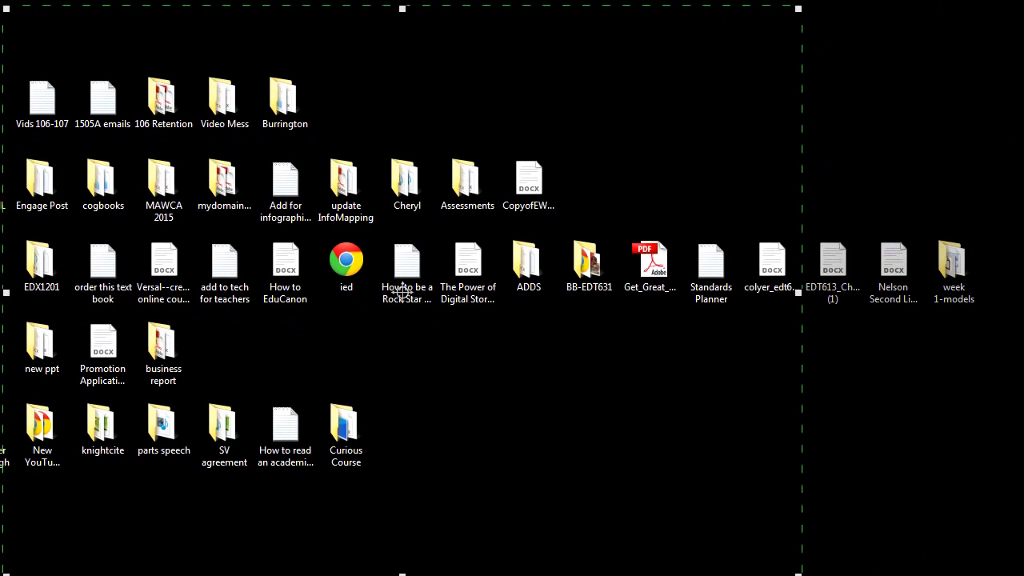
pyautogui.moveTo(457, 80)
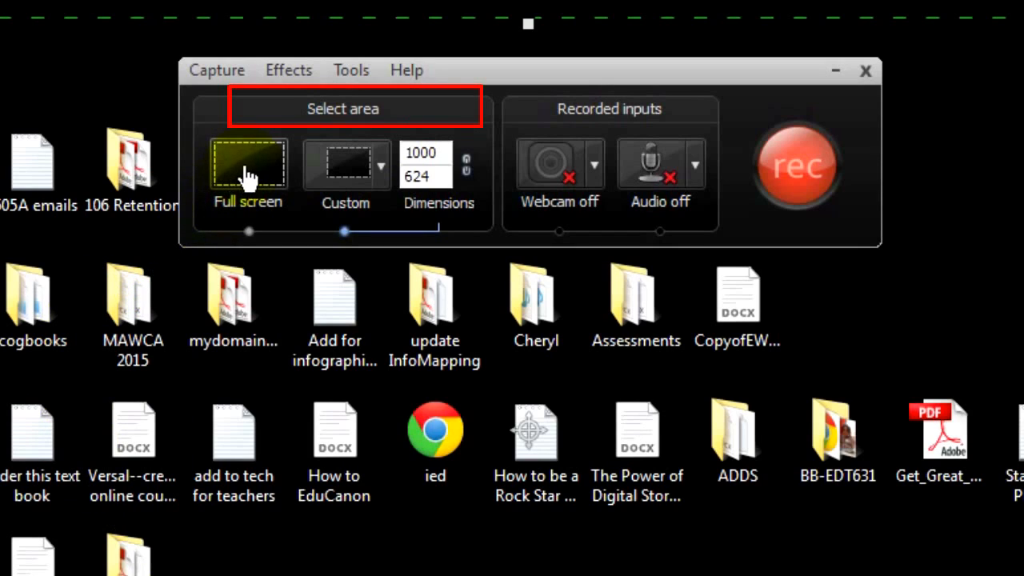
pyautogui.moveTo(250, 172)
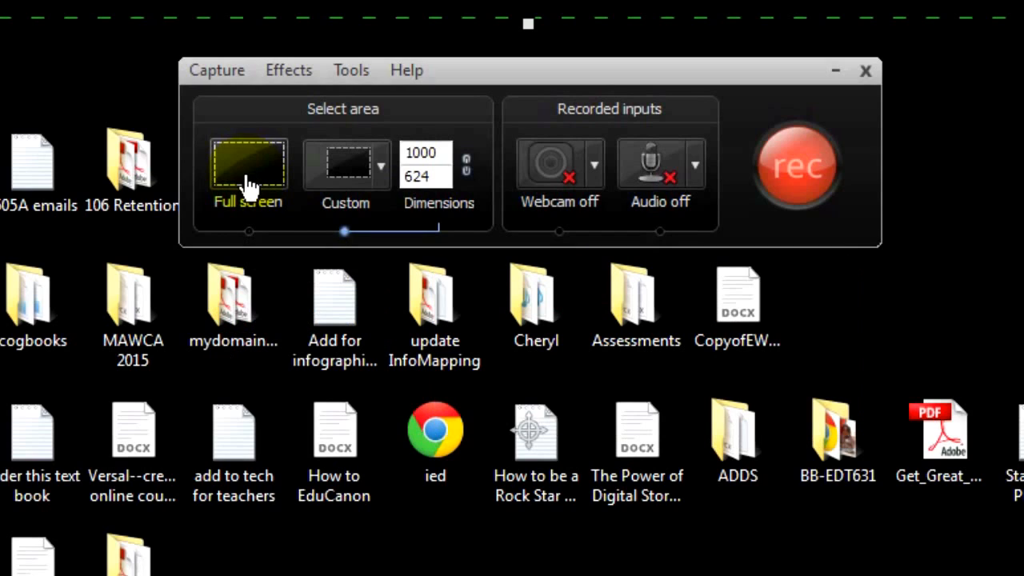
# - Show the Custom capture-area presets list with widescreen, standard and recent sizes
pyautogui.click(345, 163)
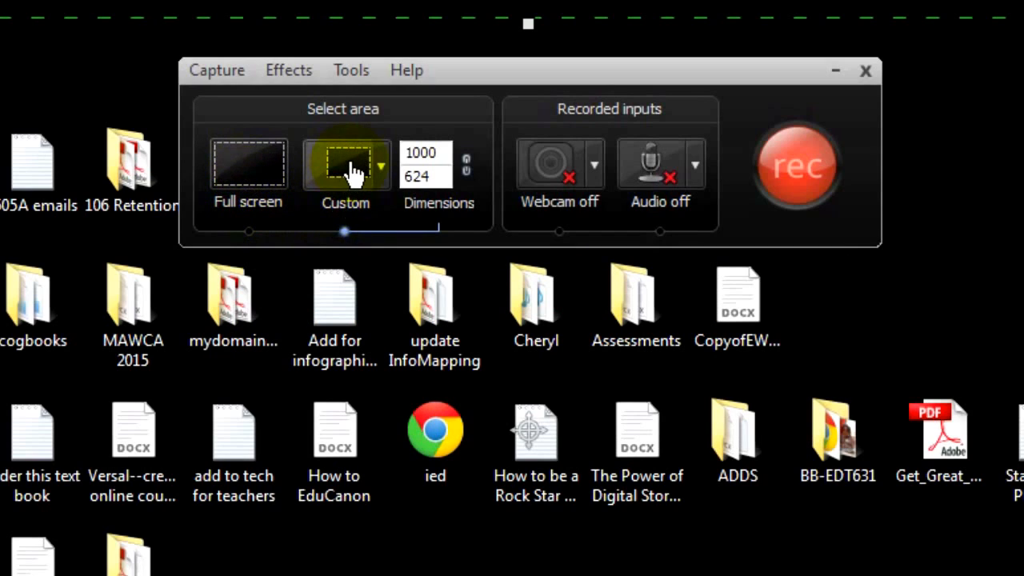
pyautogui.moveTo(346, 168)
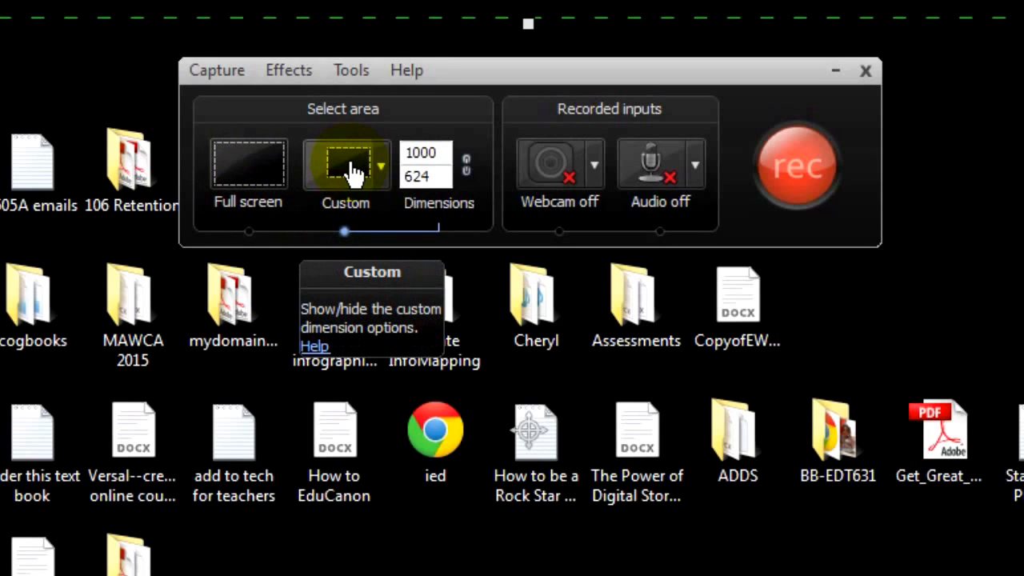
pyautogui.click(382, 165)
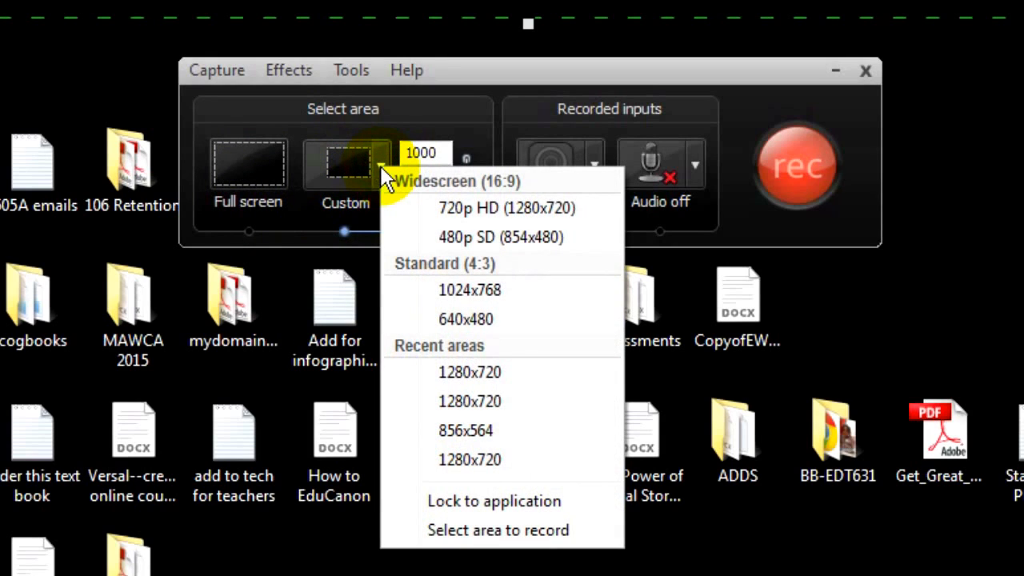
pyautogui.moveTo(588, 189)
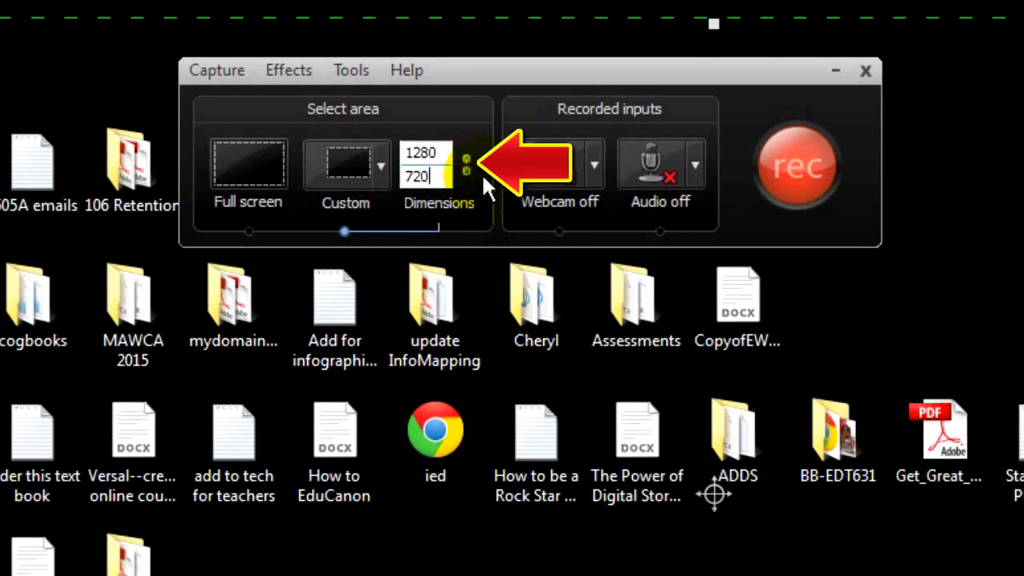
pyautogui.moveTo(467, 168)
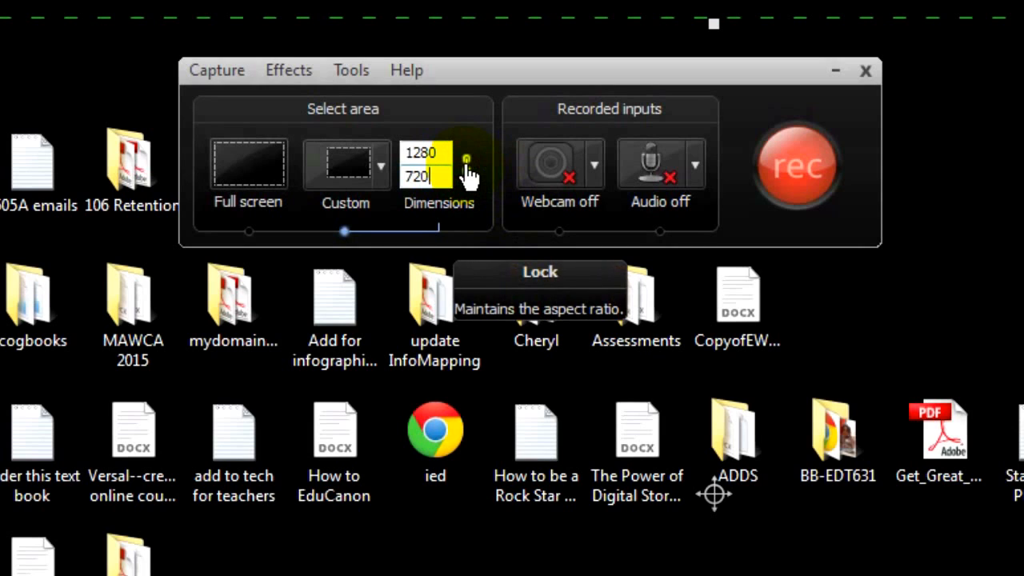
pyautogui.moveTo(488, 206)
pyautogui.write('1')
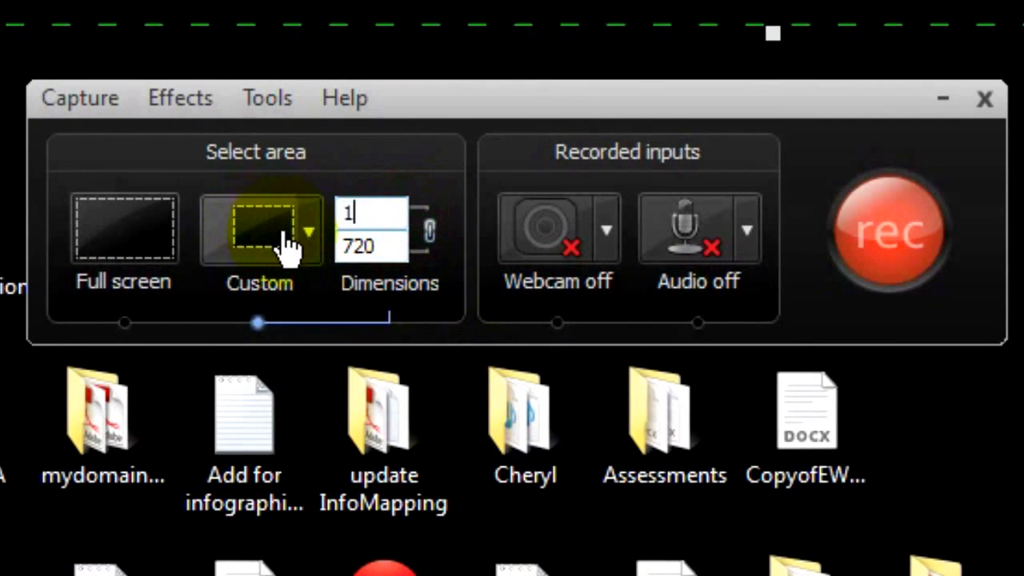
# - Enter a width of 1000 with aspect ratio locked so the area becomes 1000 by 563
pyautogui.write('000')
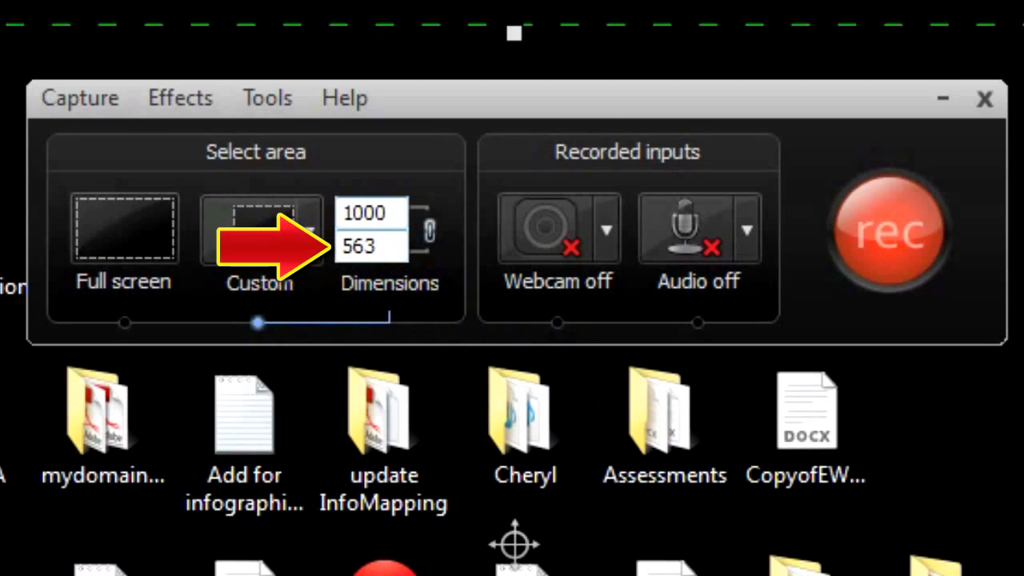
pyautogui.click(387, 213)
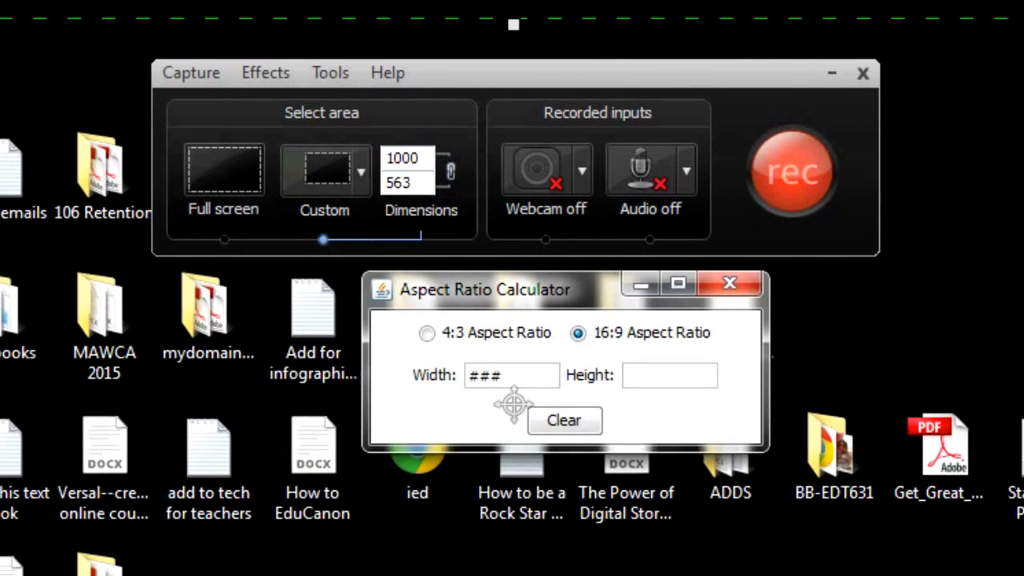
# - Clear the calculator, choose 16:9 and enter a width to get the matching height
pyautogui.click(563, 419)
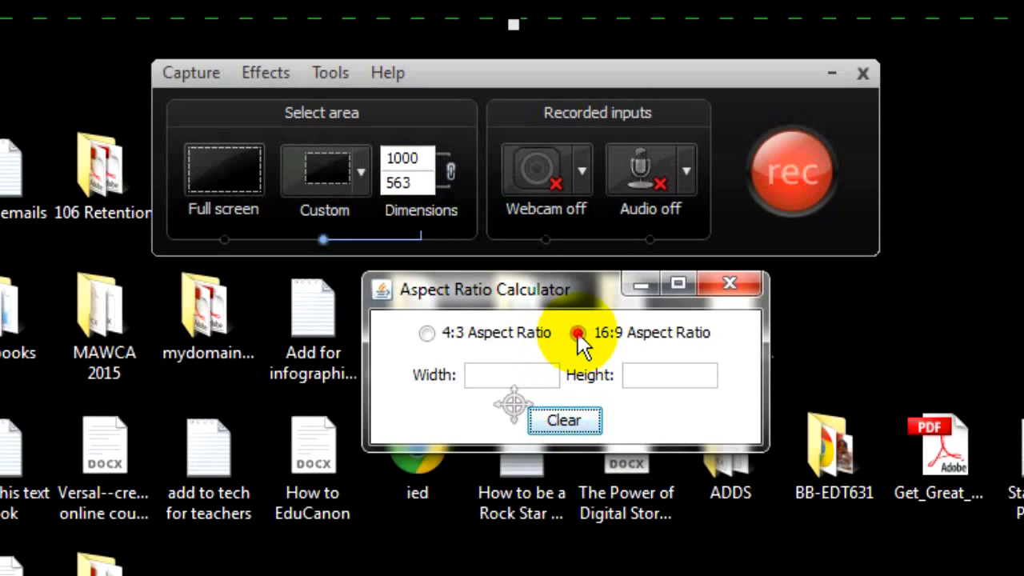
pyautogui.click(577, 333)
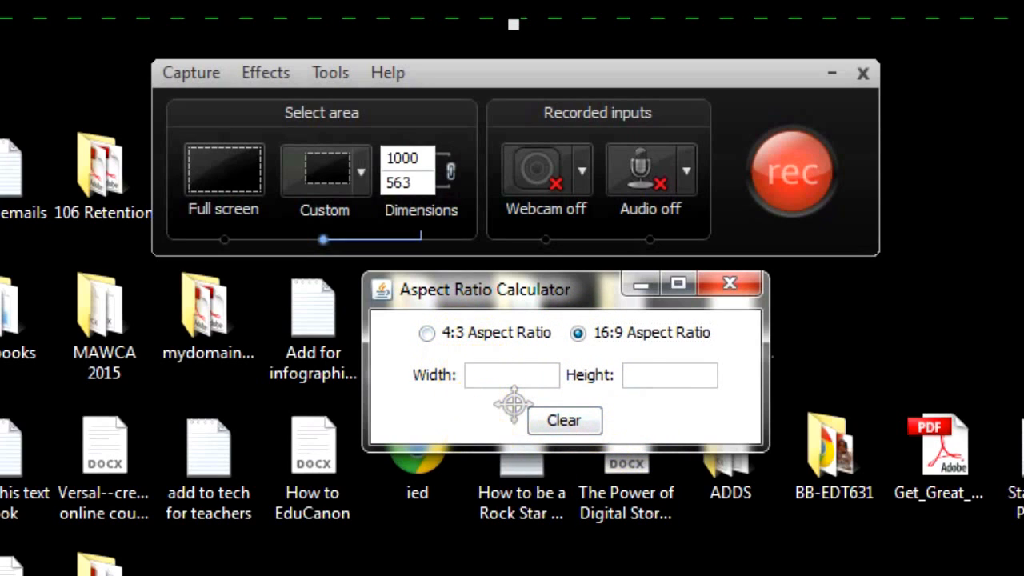
pyautogui.write('1280')
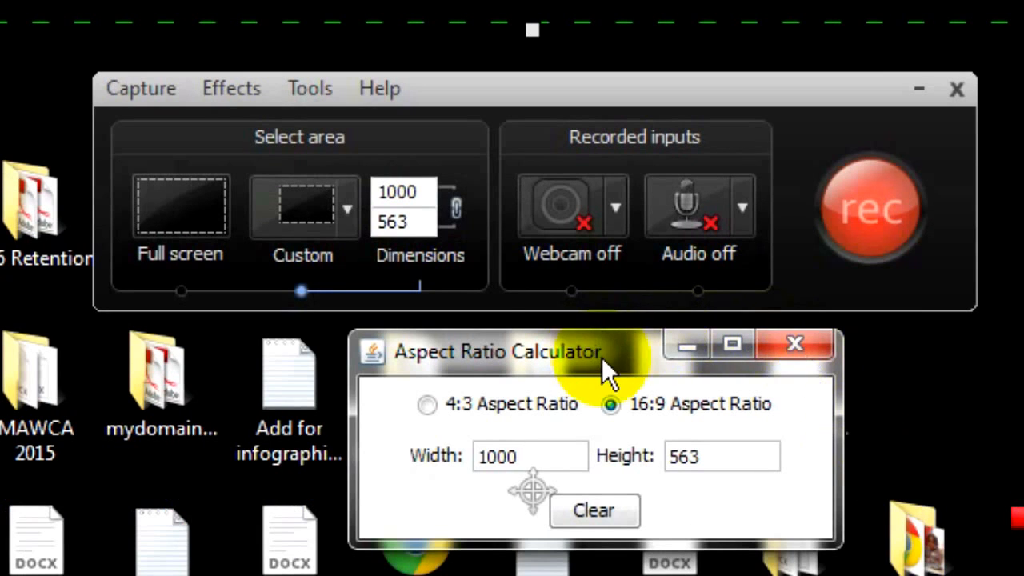
# - Close the calculator, leave the webcam off, enable audio and adjust the microphone level
pyautogui.click(793, 343)
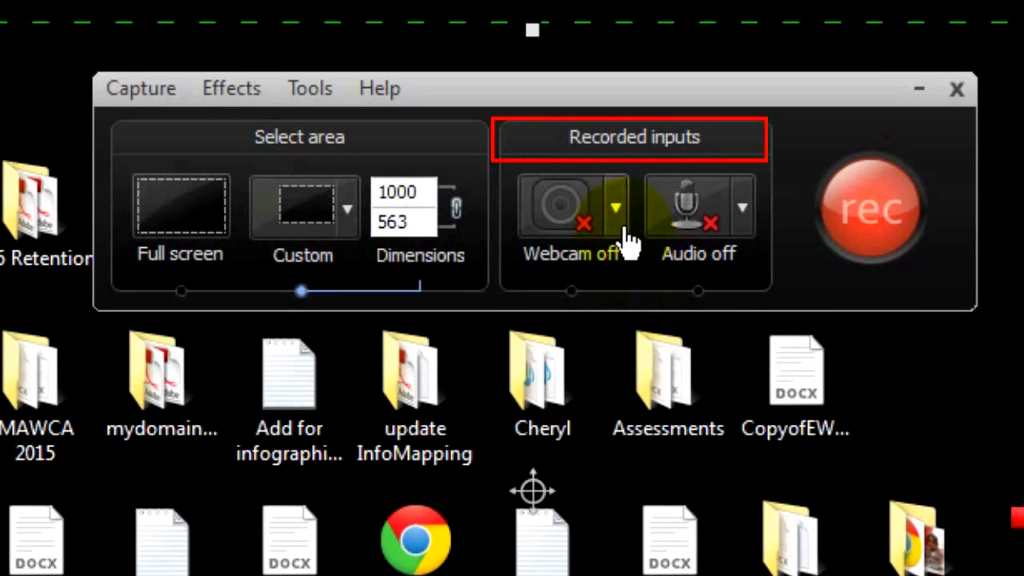
pyautogui.click(571, 204)
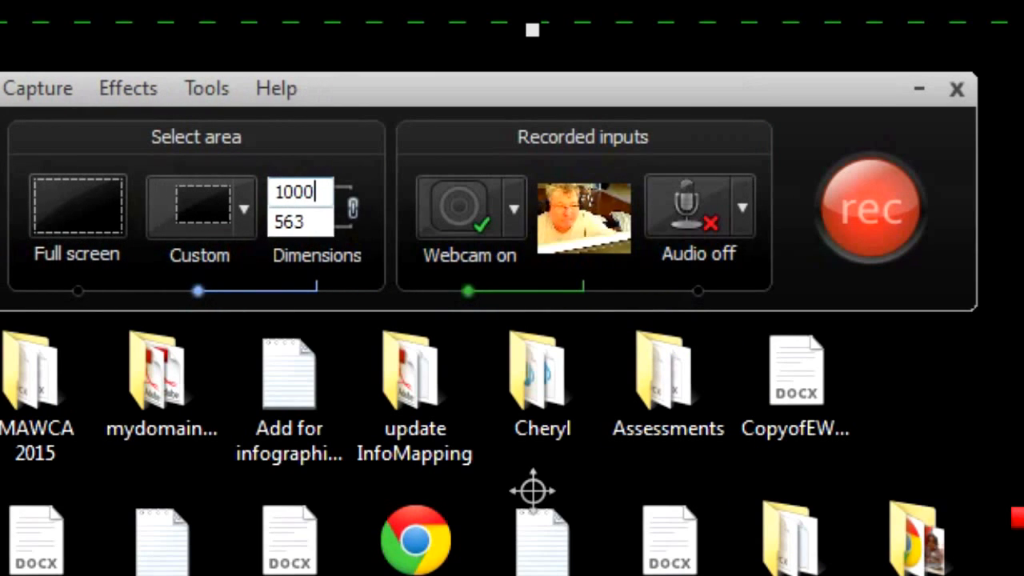
pyautogui.moveTo(712, 476)
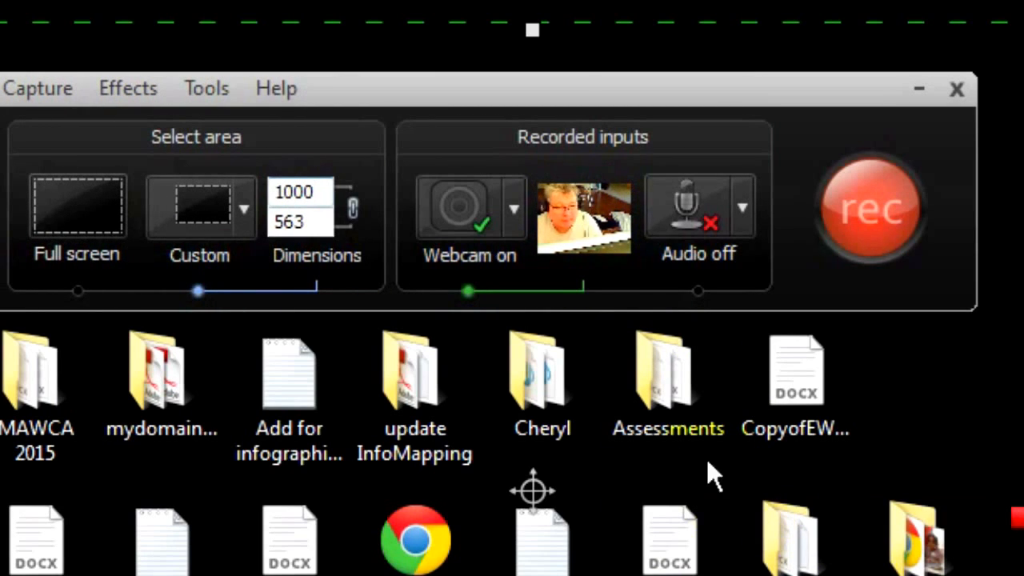
pyautogui.moveTo(471, 206)
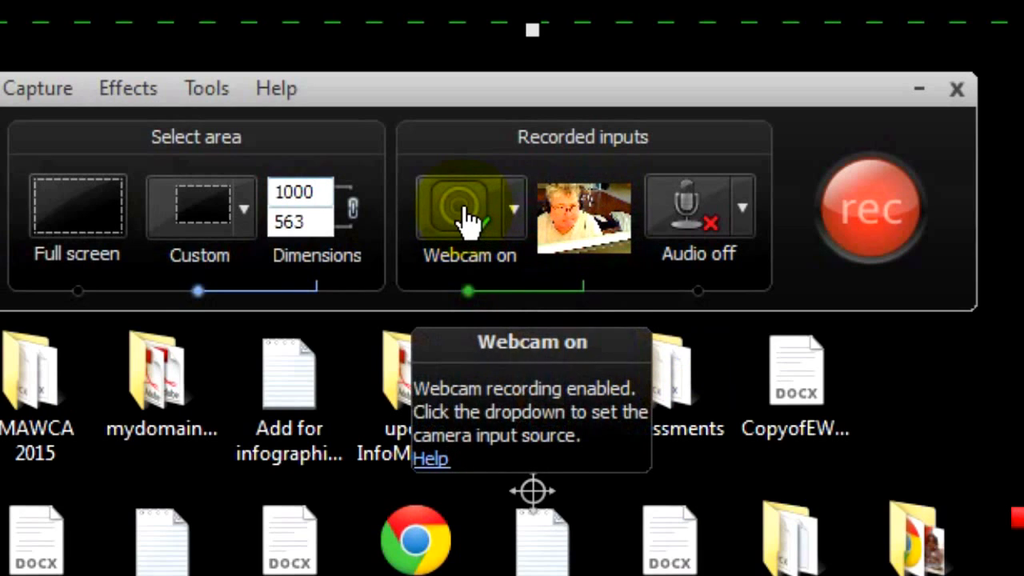
pyautogui.click(470, 206)
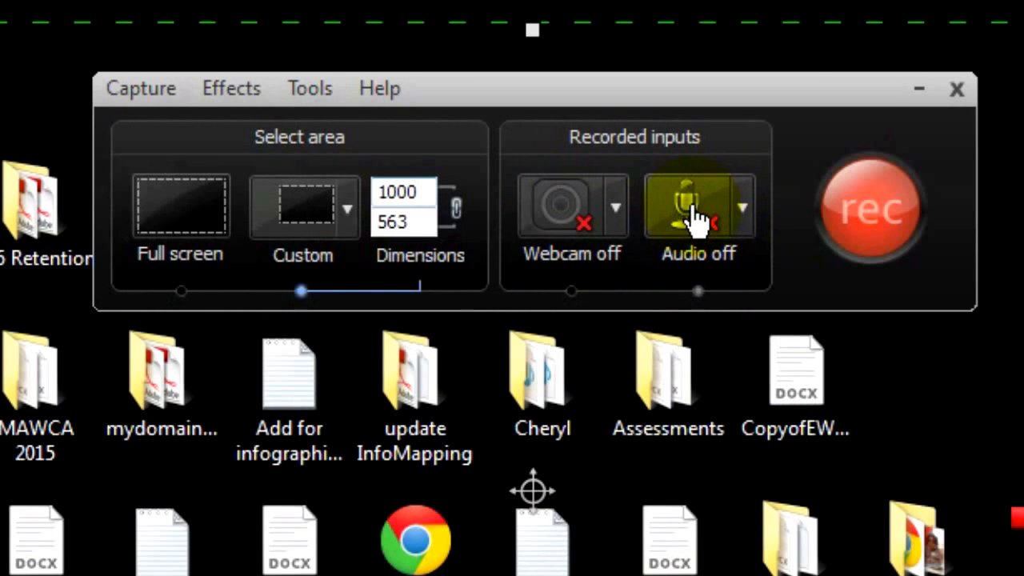
pyautogui.click(696, 208)
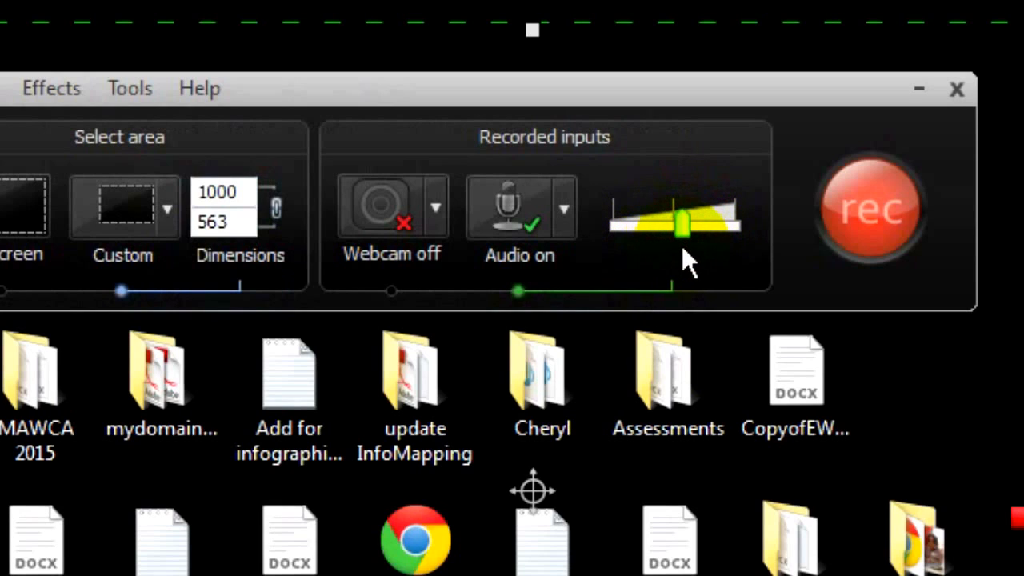
pyautogui.click(570, 208)
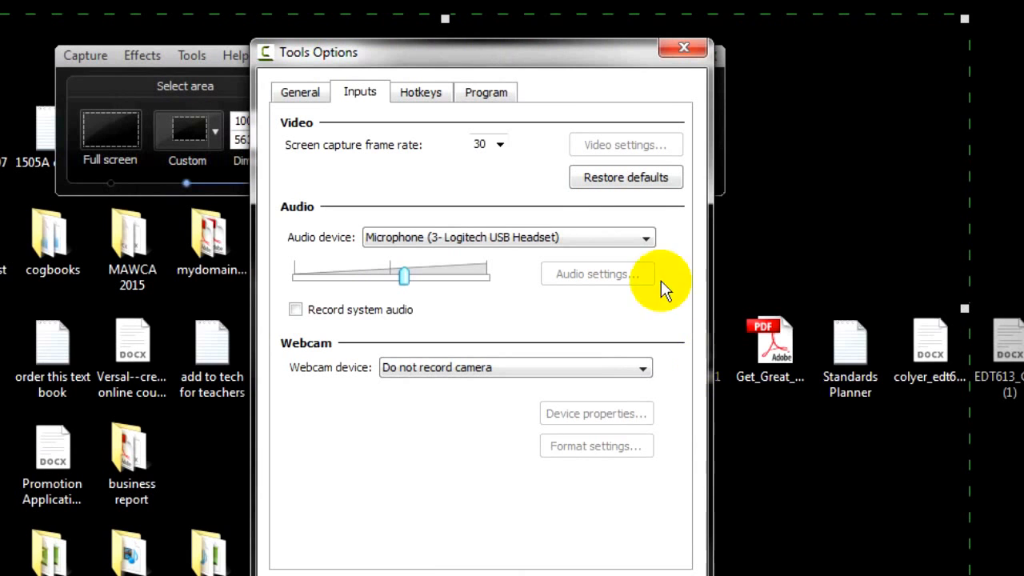
# - Reach Tools > Options General and show the Record to format list, keeping .trec
pyautogui.click(683, 48)
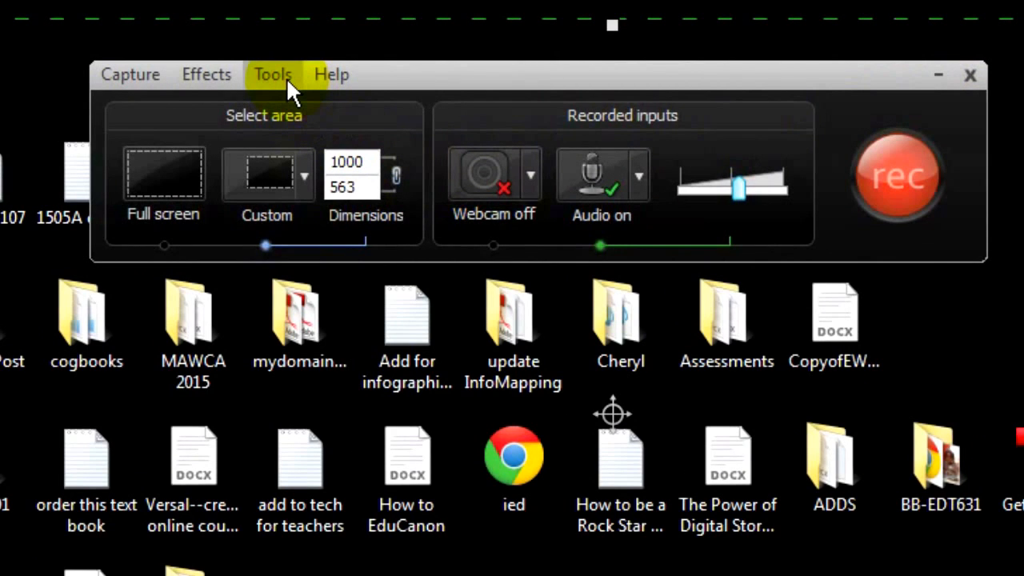
pyautogui.click(272, 73)
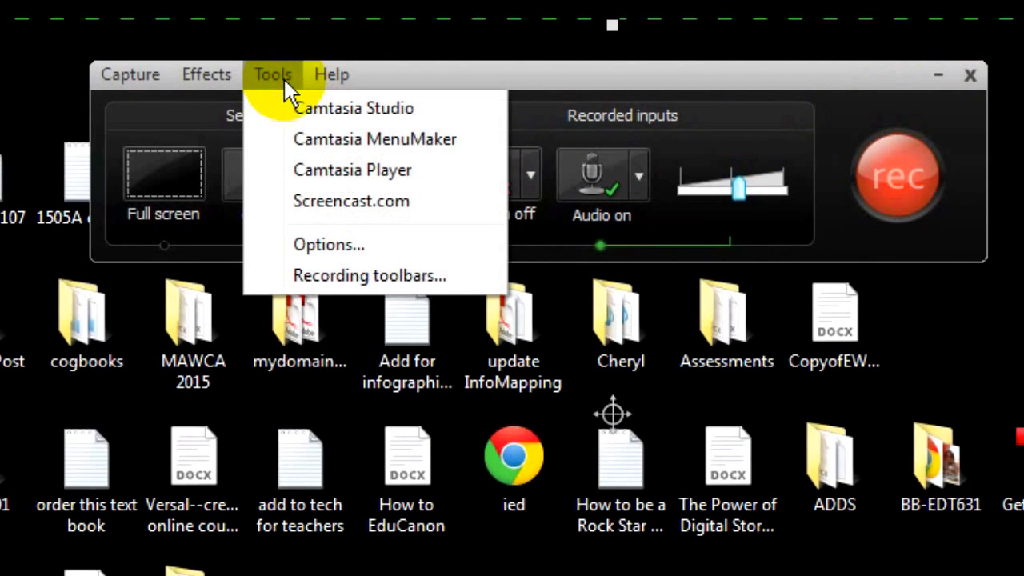
pyautogui.click(328, 243)
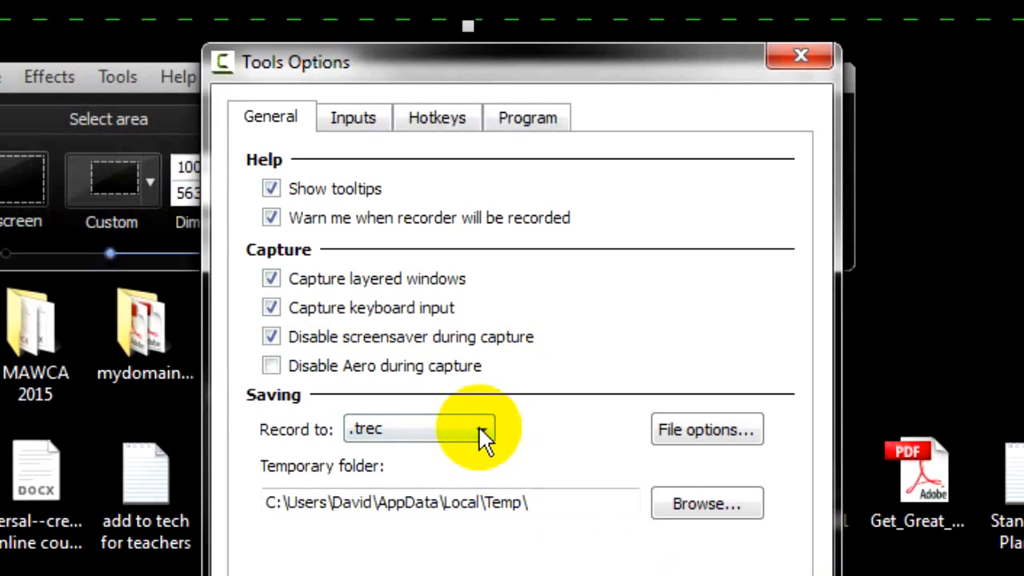
pyautogui.click(483, 428)
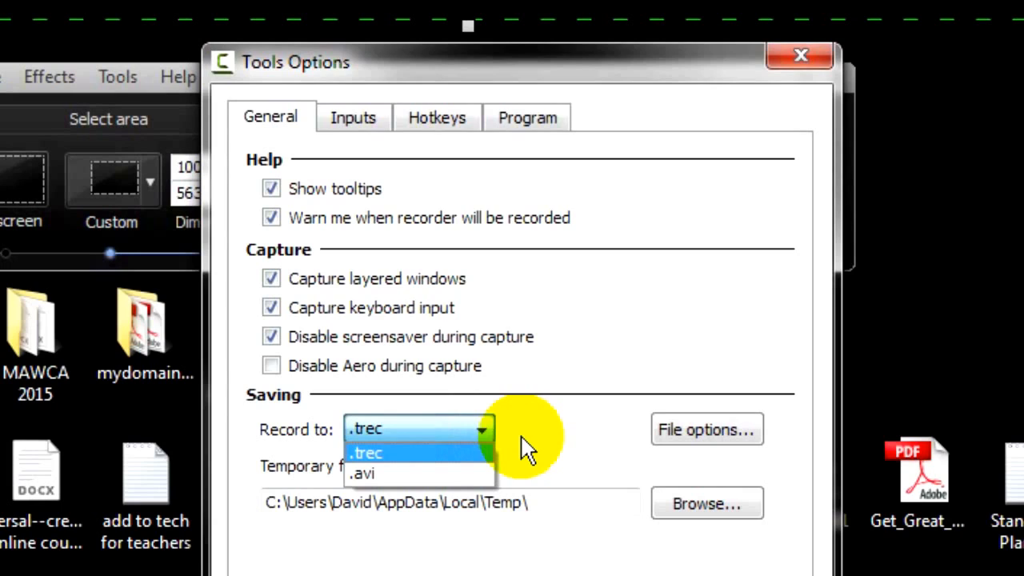
pyautogui.moveTo(534, 456)
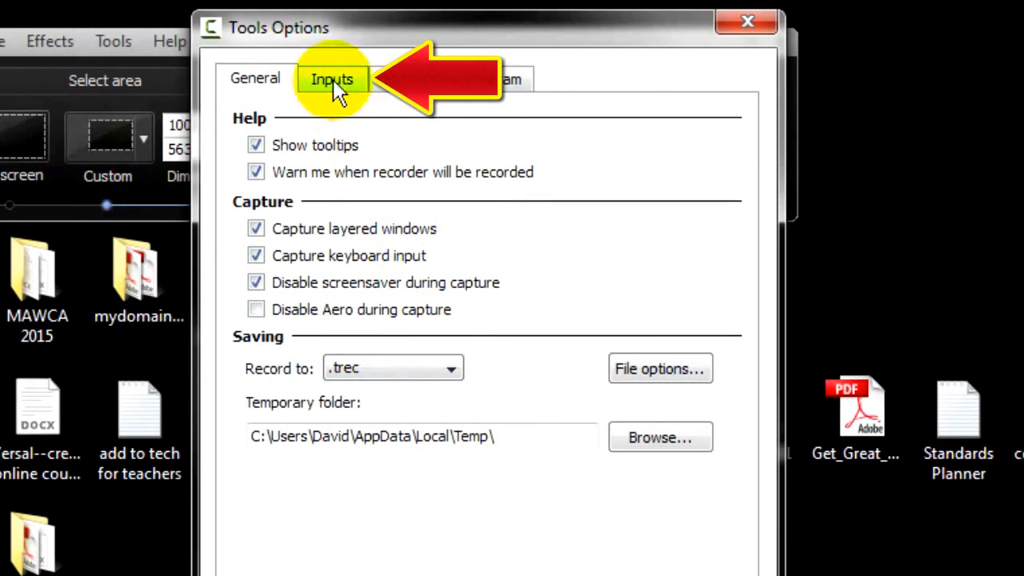
# - Keep the Inputs screen capture frame rate at 30 and show the audio device list
pyautogui.click(331, 79)
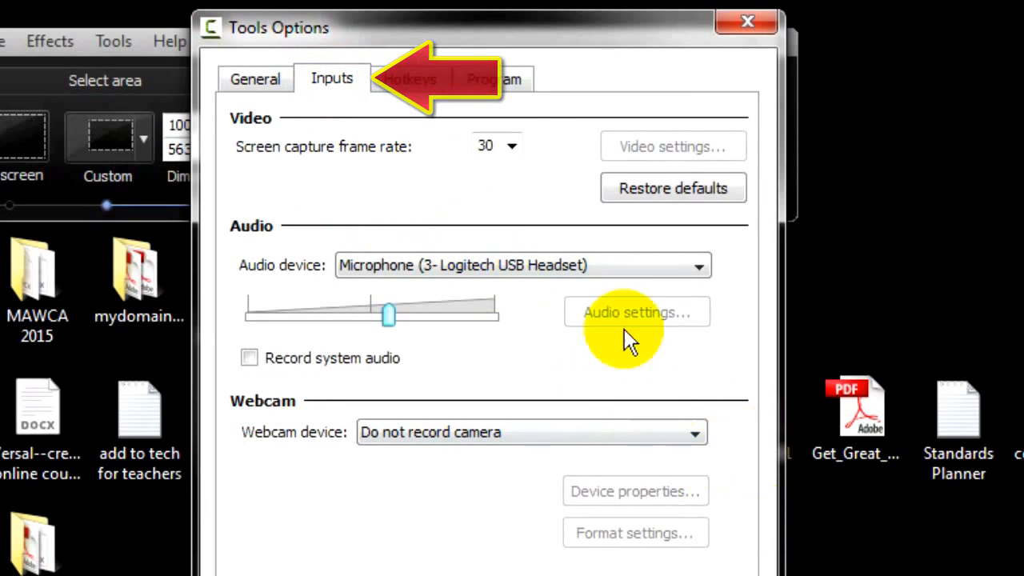
pyautogui.click(510, 145)
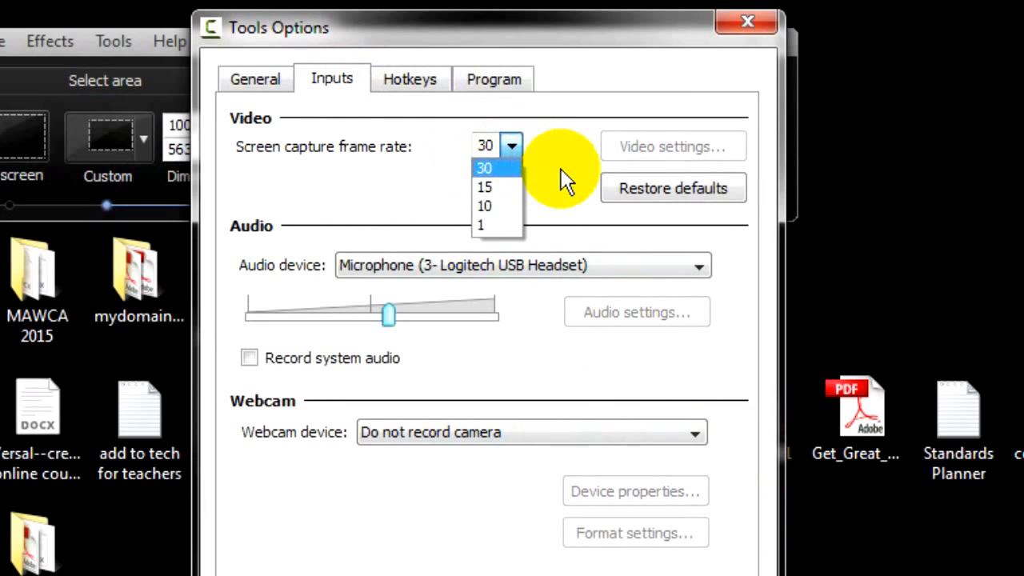
pyautogui.click(483, 168)
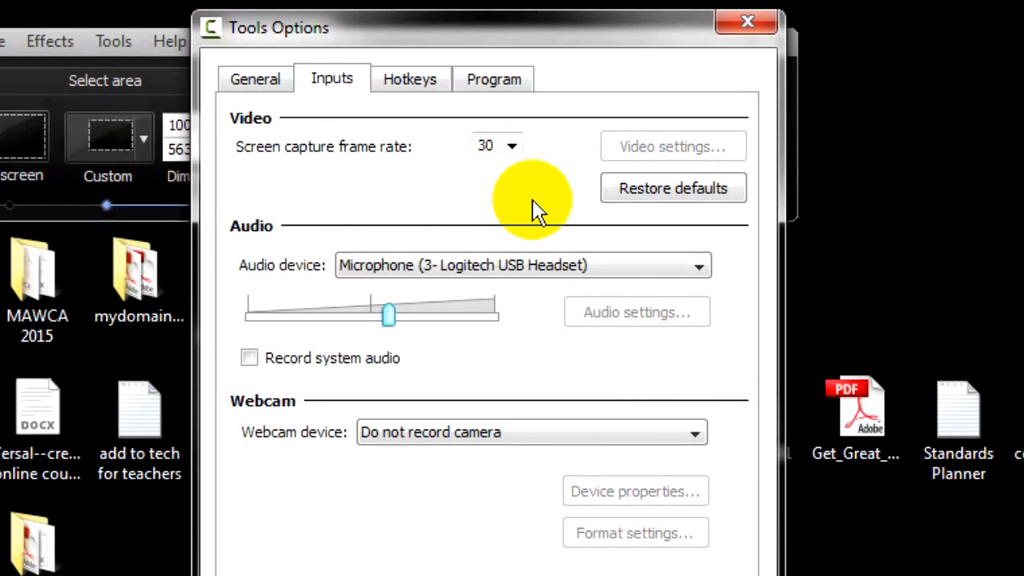
pyautogui.click(696, 265)
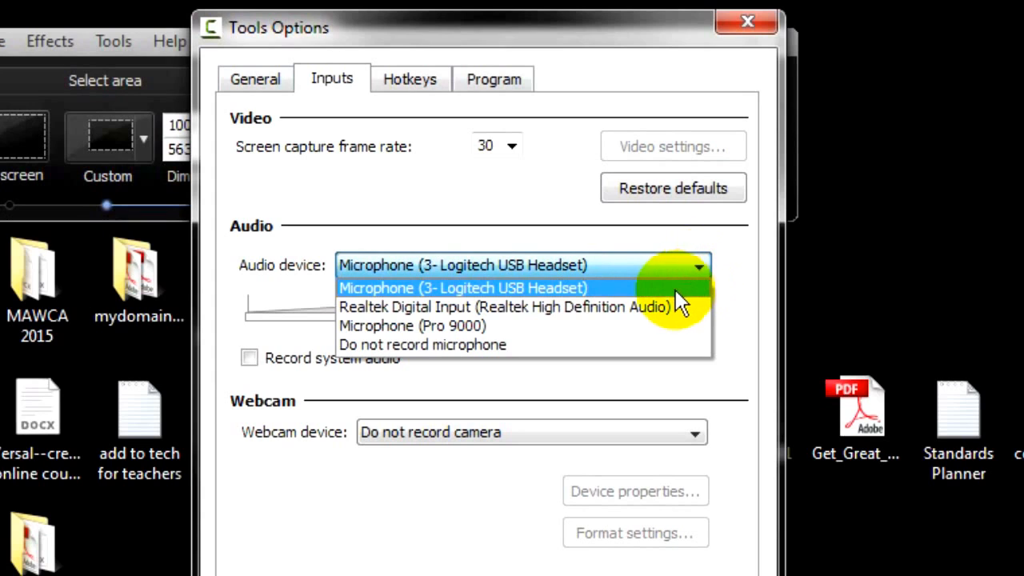
pyautogui.moveTo(646, 352)
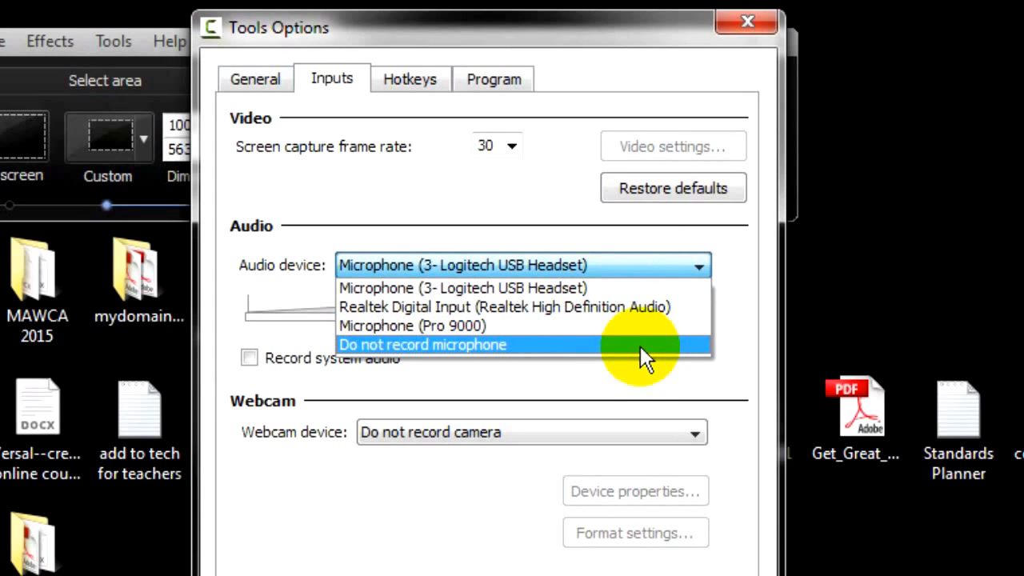
# - Choose Do not record microphone and turn on Record system audio
pyautogui.click(422, 344)
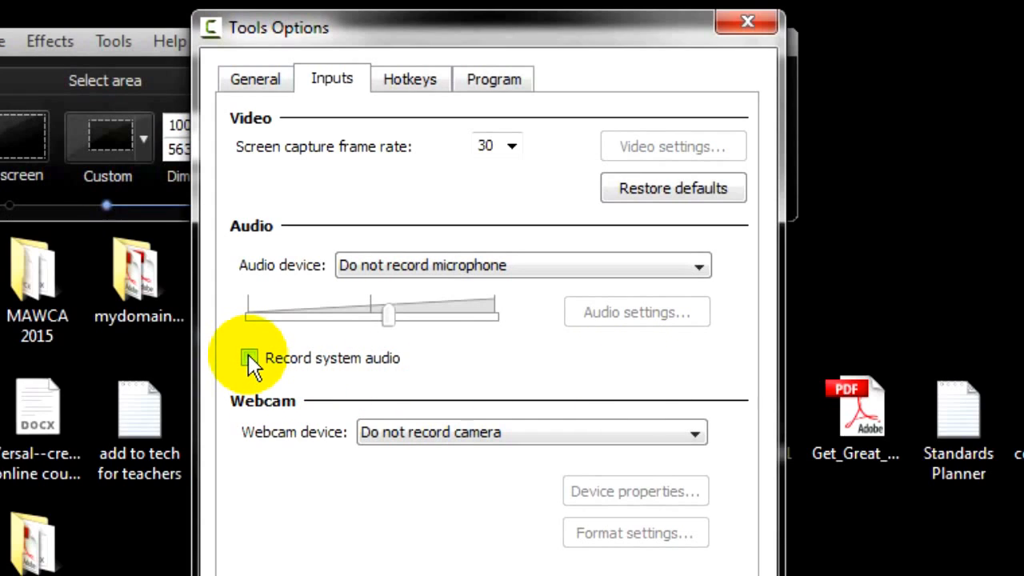
pyautogui.click(250, 358)
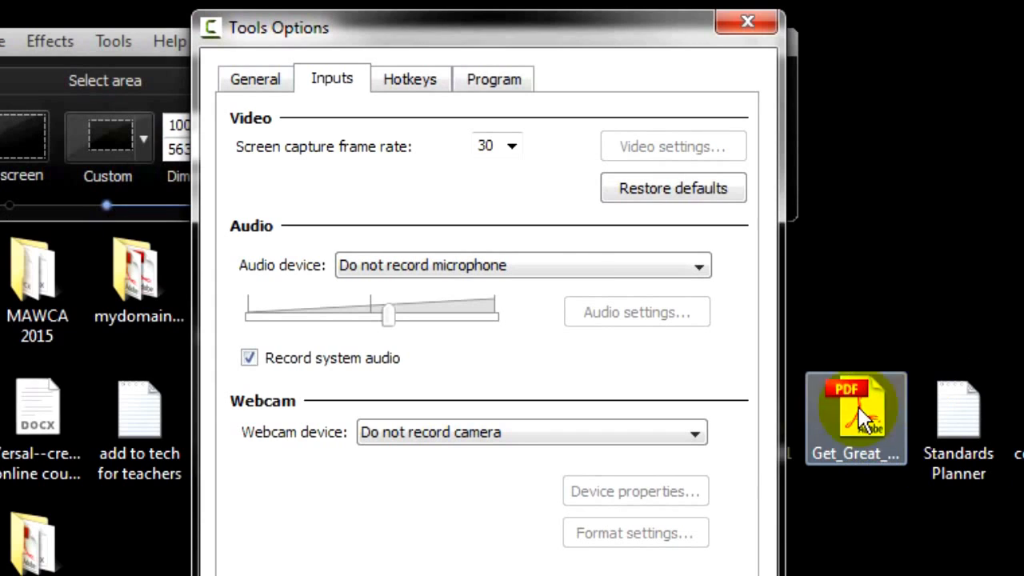
pyautogui.click(694, 431)
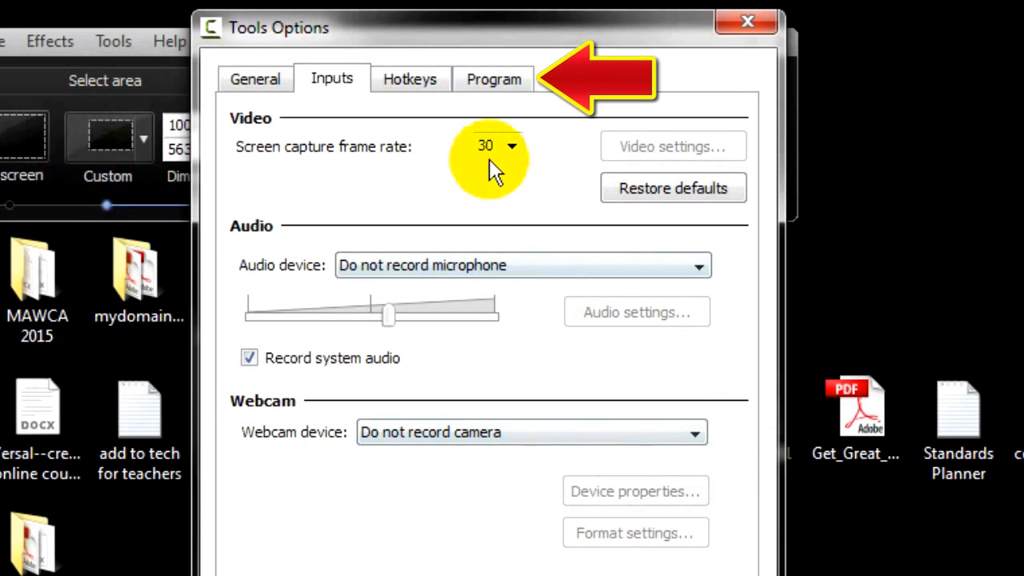
# - Set the Program option Minimize to: Taskbar
pyautogui.click(493, 78)
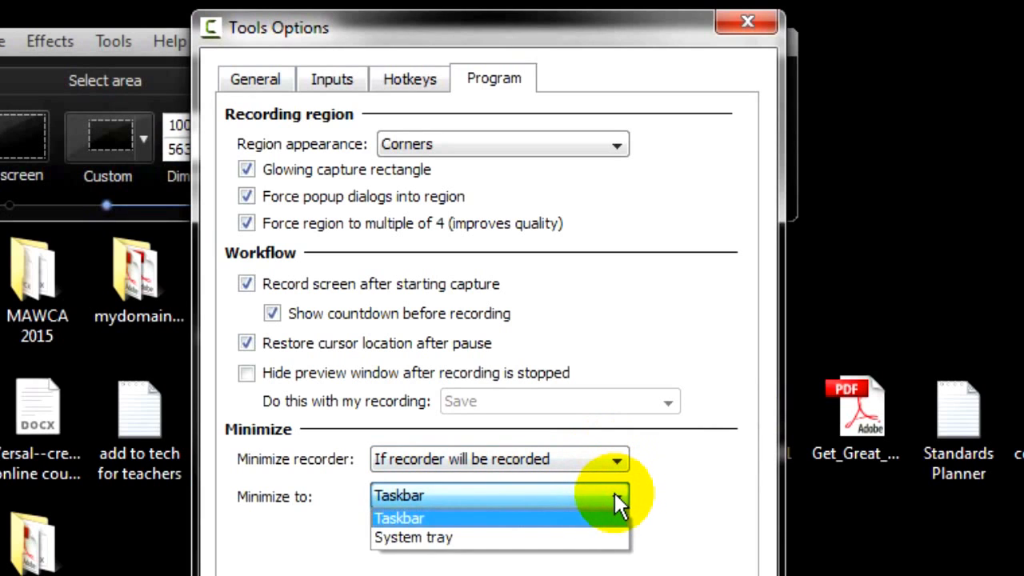
pyautogui.click(398, 518)
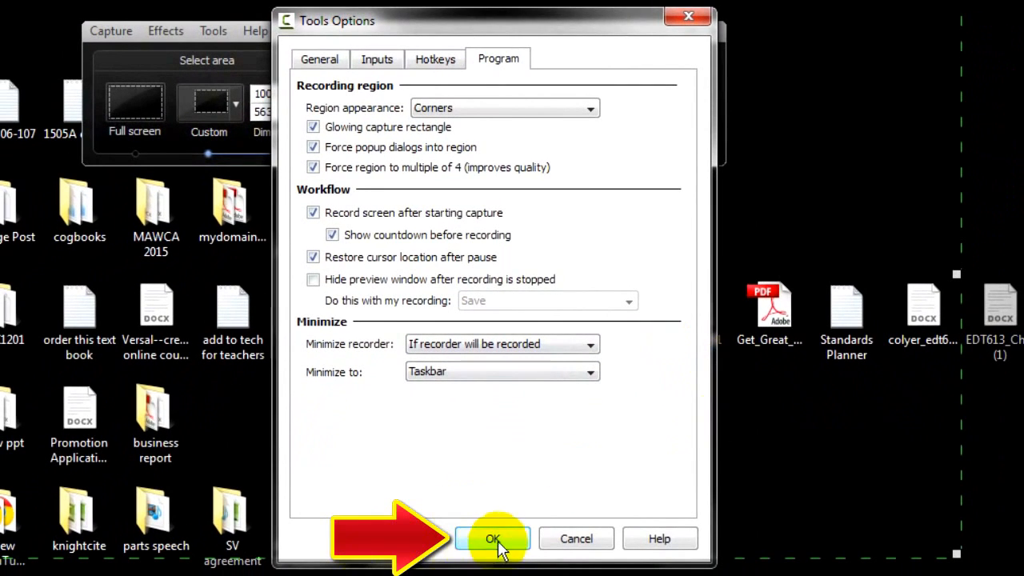
# - Confirm the Tools Options with OK, leaving the recorder over the Citation Machine page
pyautogui.click(493, 538)
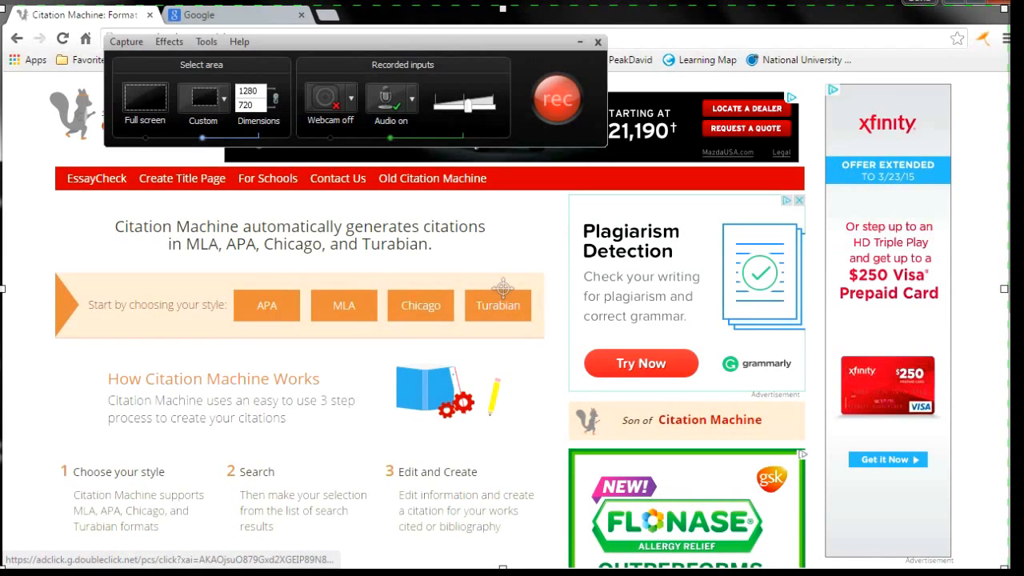
pyautogui.moveTo(671, 318)
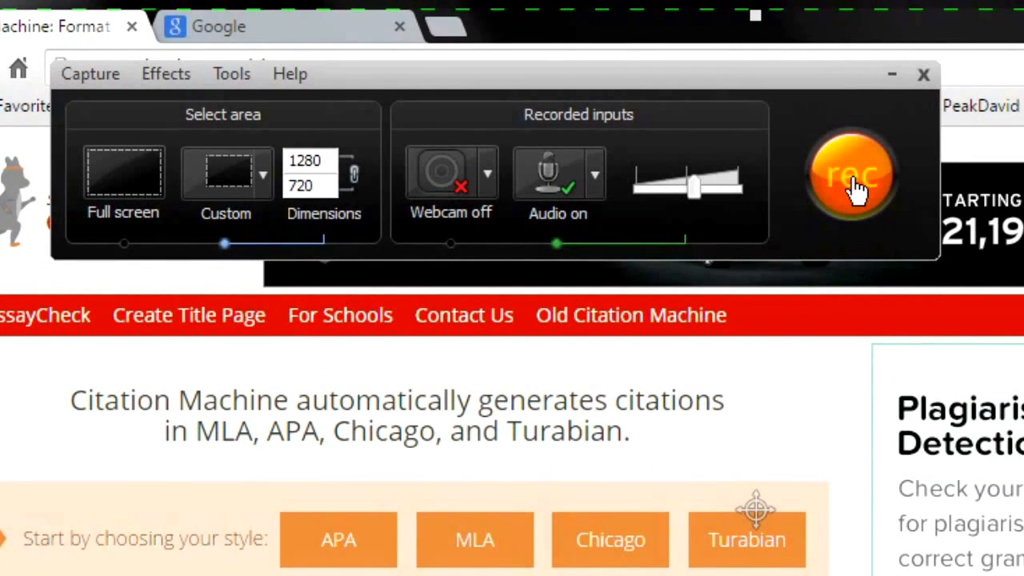
# - Record a few-second test of the page, then delete it from the Preview window and confirm
pyautogui.click(851, 173)
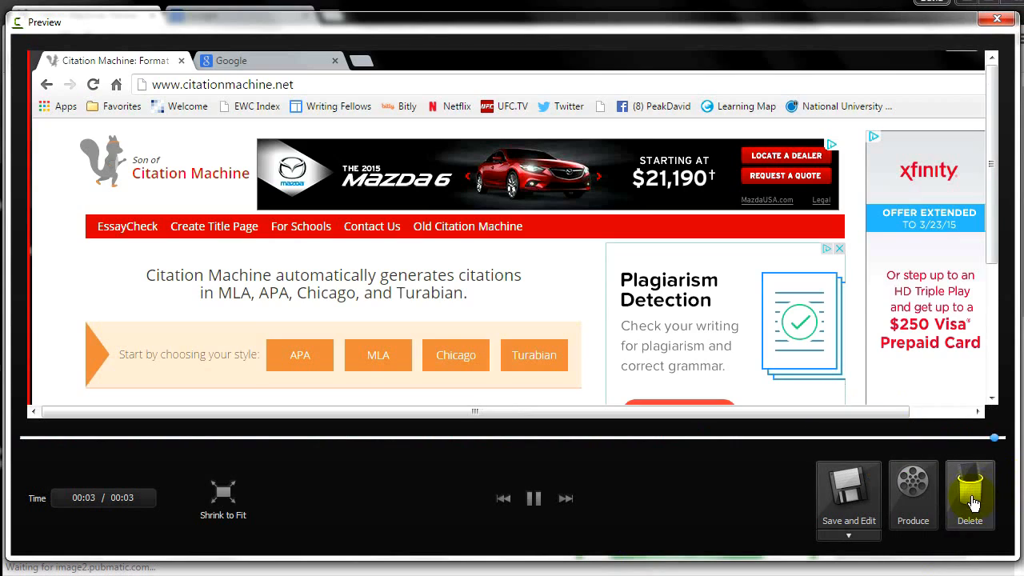
pyautogui.click(969, 495)
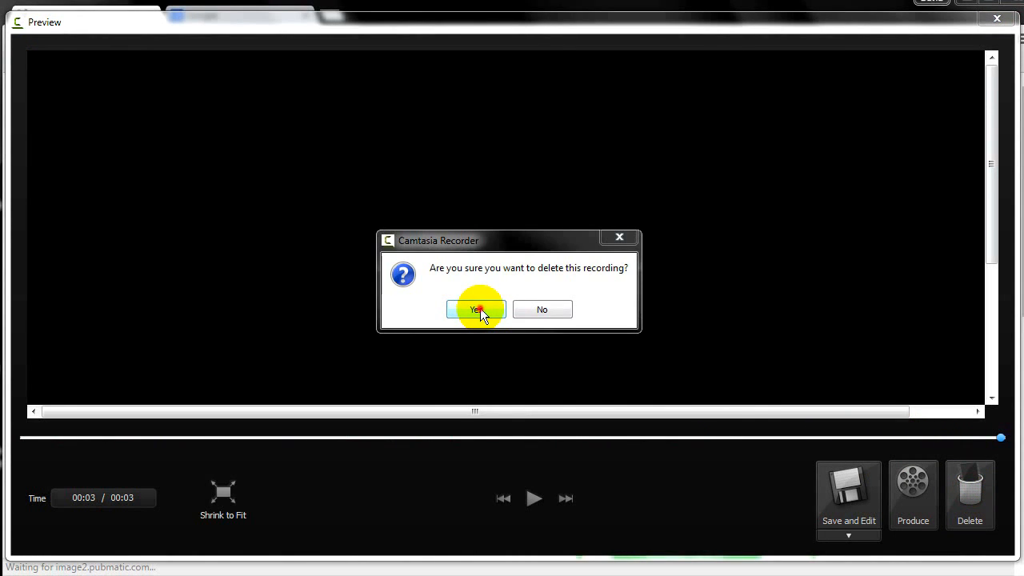
pyautogui.click(476, 311)
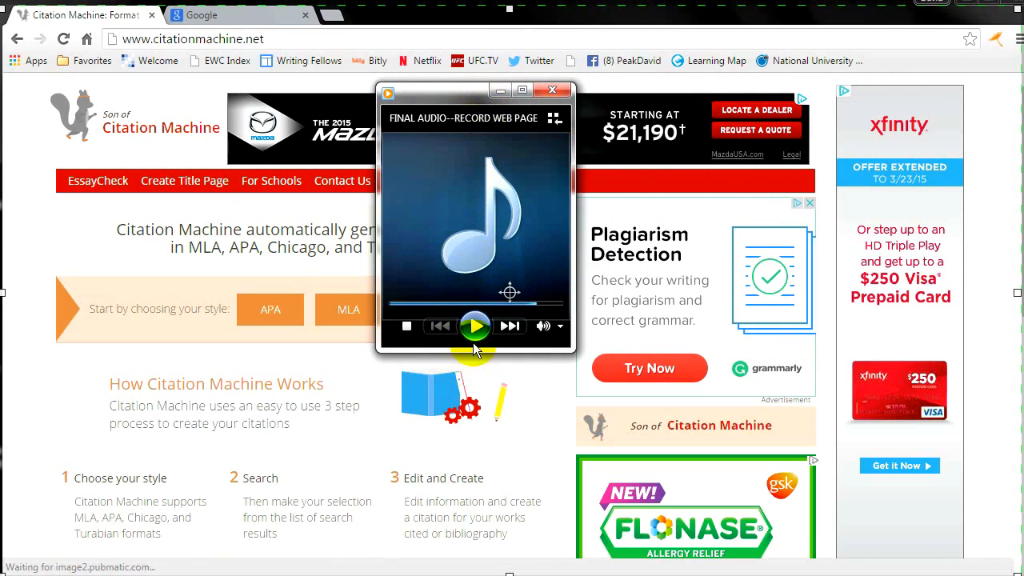
# - Briefly play and pause the recorded web page audio, then dismiss the audio player
pyautogui.click(473, 326)
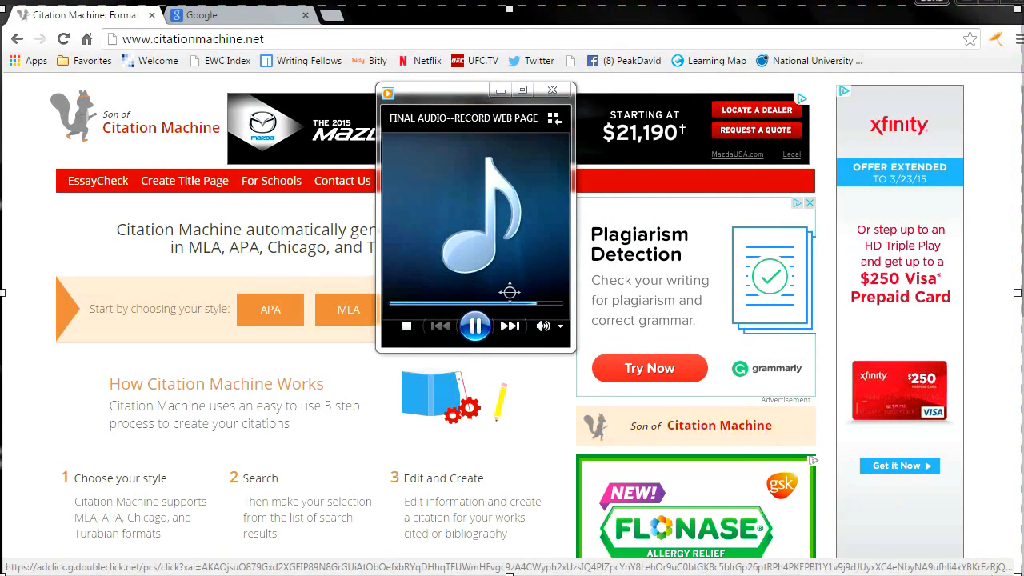
pyautogui.click(407, 326)
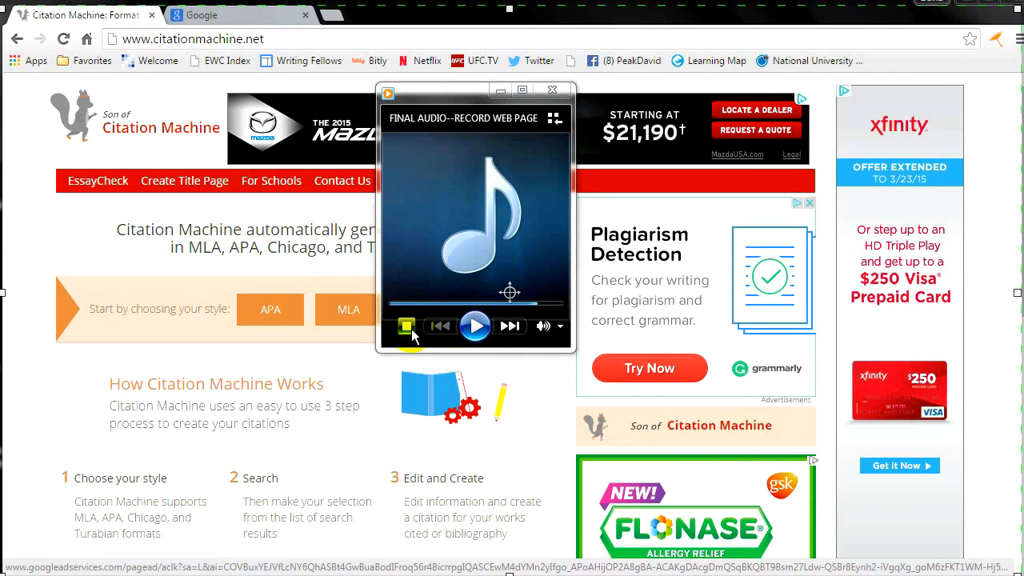
pyautogui.click(550, 89)
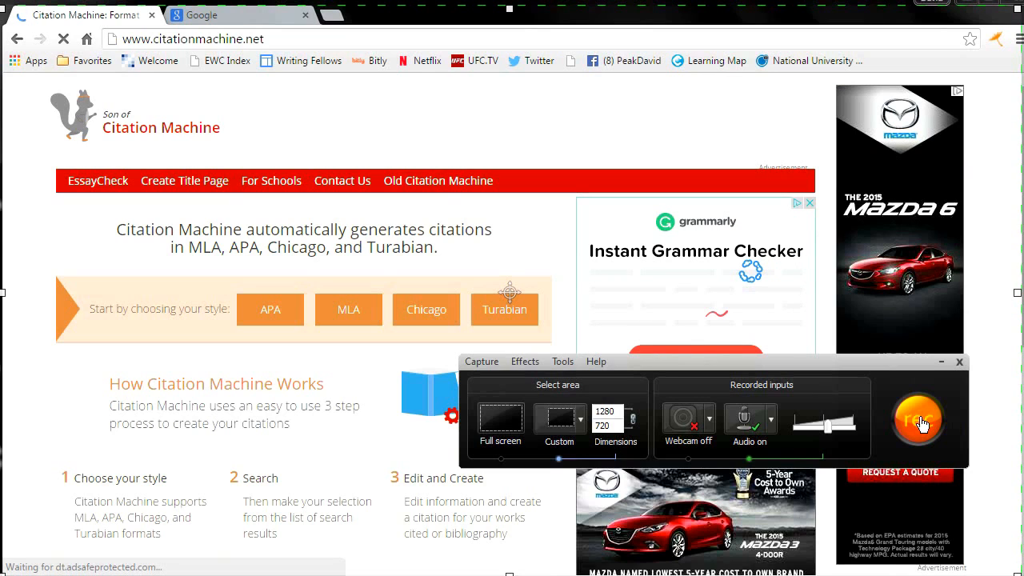
# - Record the Citation Machine site, choosing the APA style and journal article citations
pyautogui.click(918, 419)
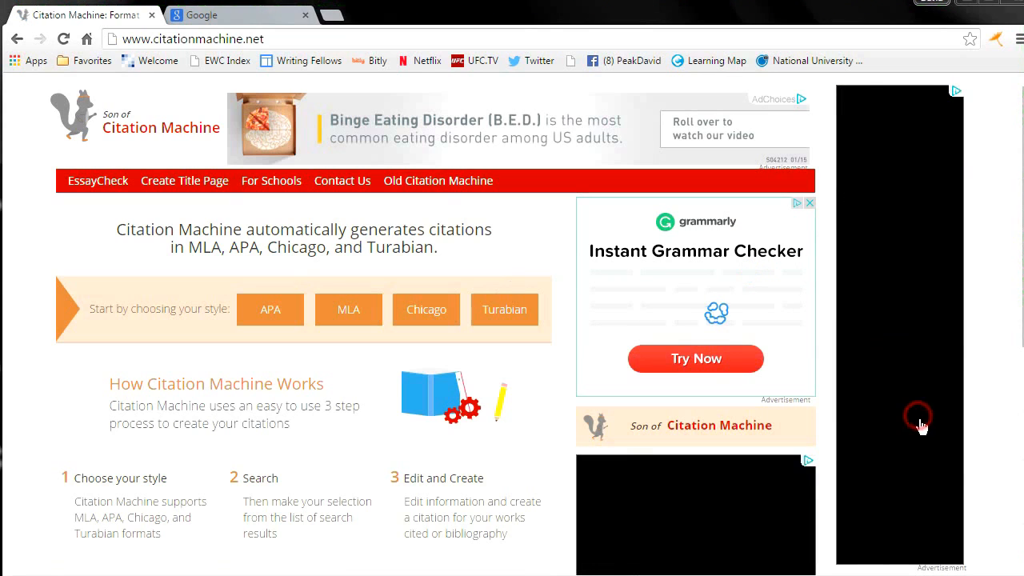
pyautogui.press('F9')
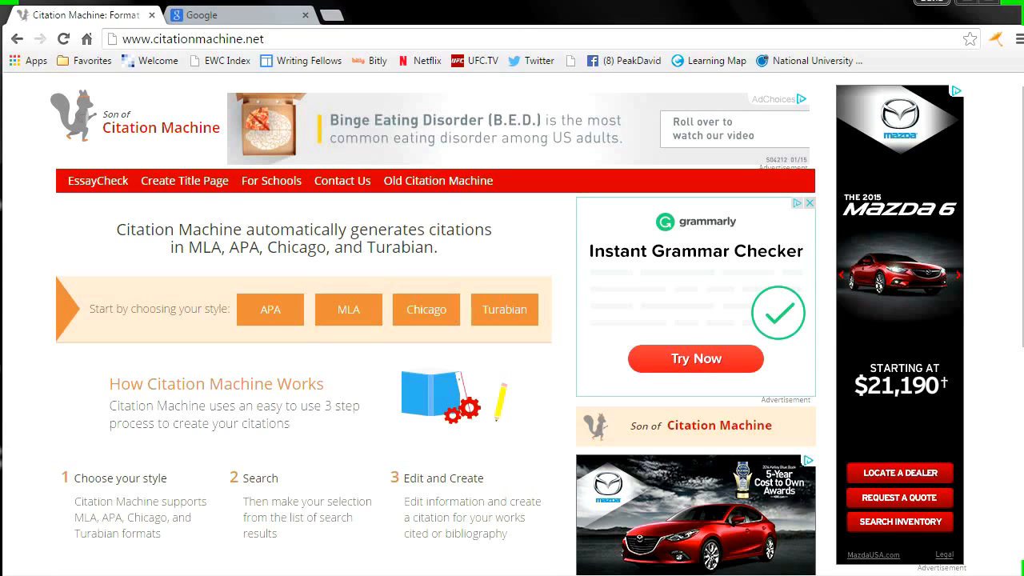
pyautogui.moveTo(269, 311)
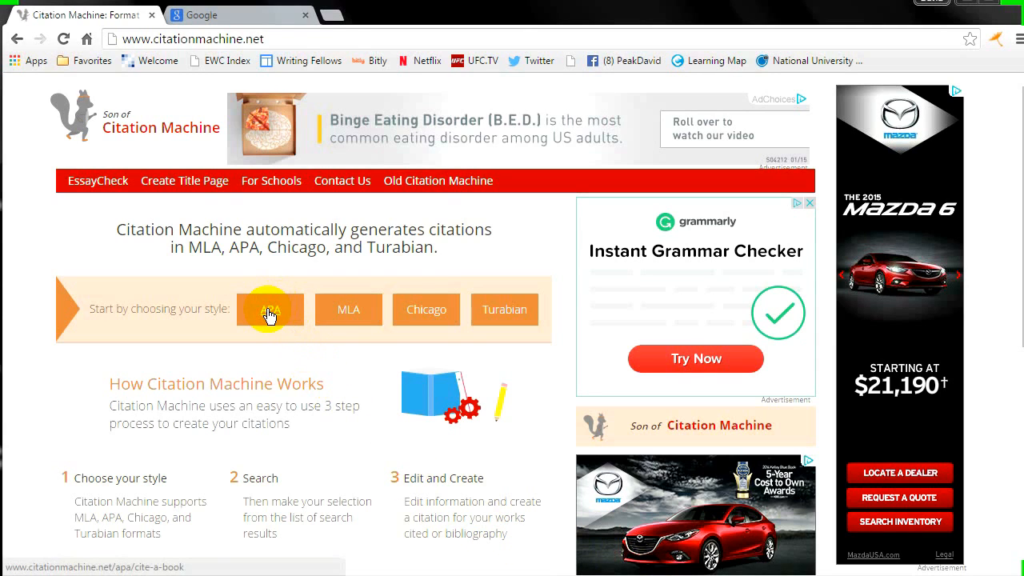
pyautogui.click(269, 310)
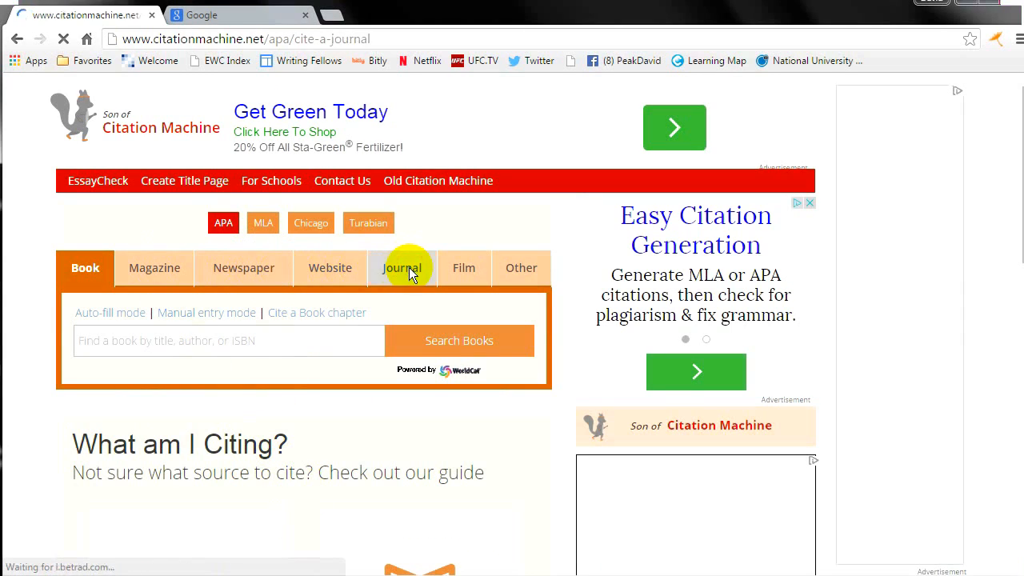
pyautogui.click(401, 267)
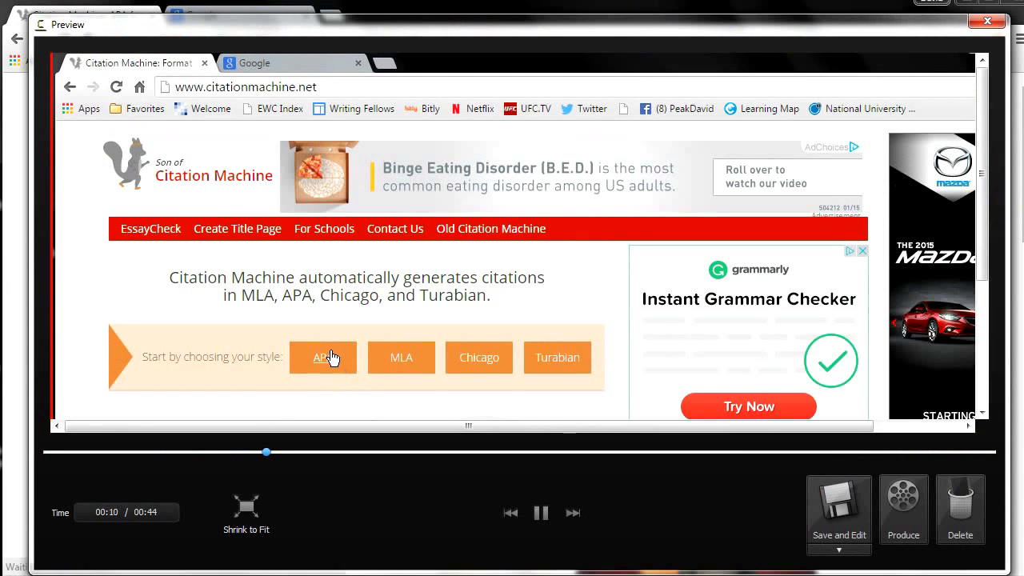
# - Save and Edit the capture with the file name 'test capture'
pyautogui.click(323, 357)
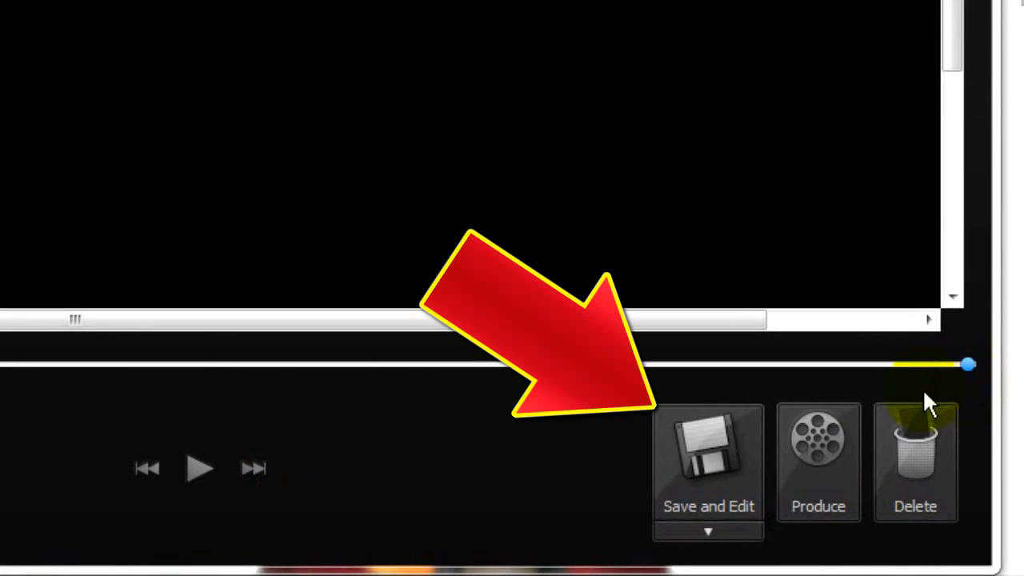
pyautogui.click(707, 464)
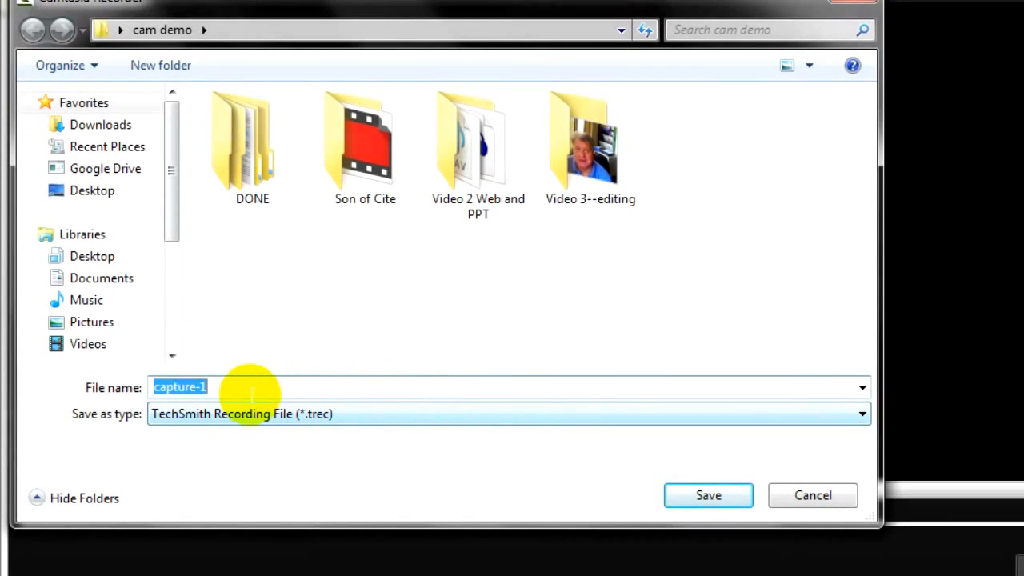
pyautogui.write('test c')
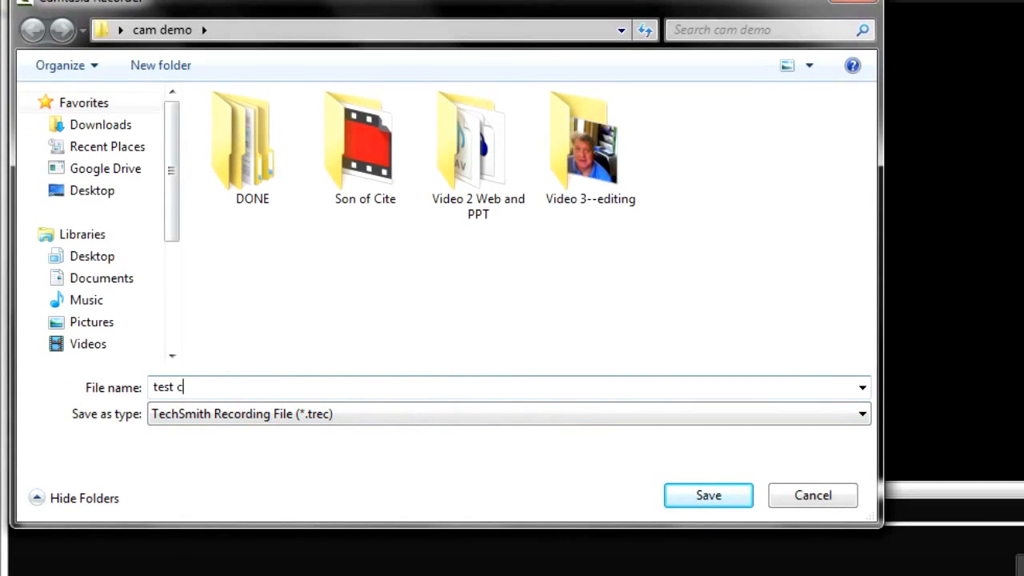
pyautogui.write('apture')
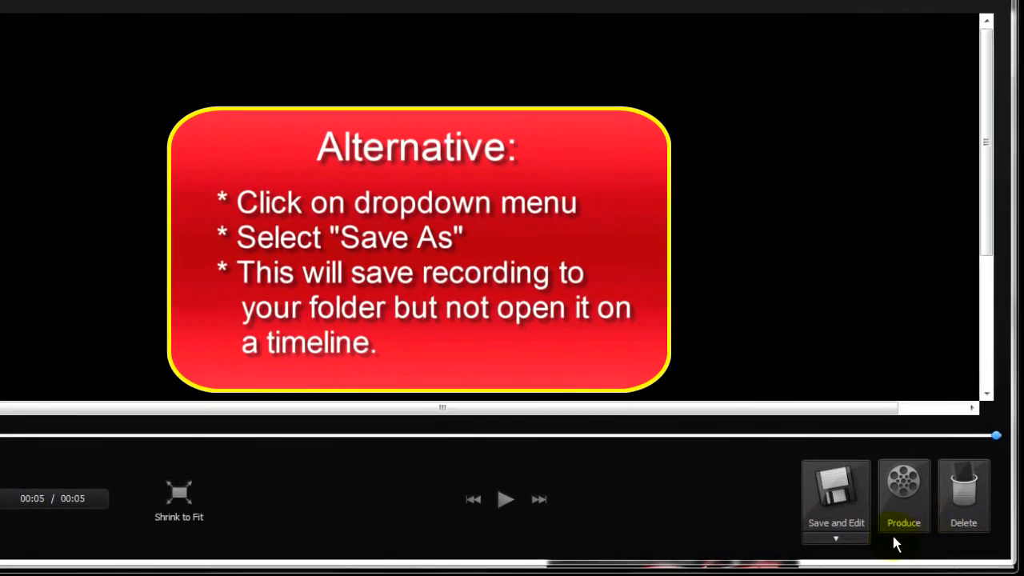
# - Use Save As from the save dropdown to store the capture as 'test2' without editing
pyautogui.click(835, 537)
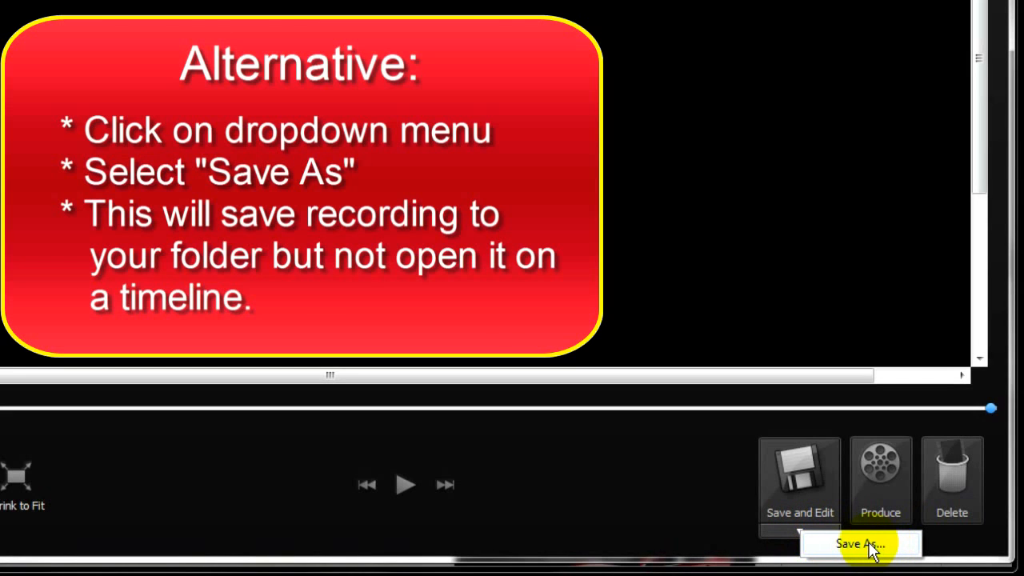
pyautogui.click(860, 544)
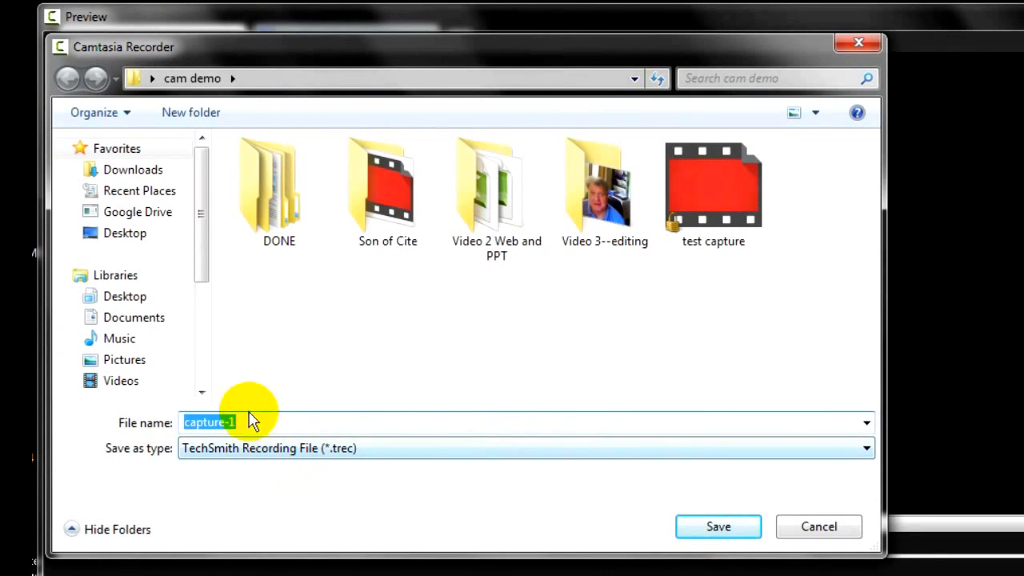
pyautogui.write('test2')
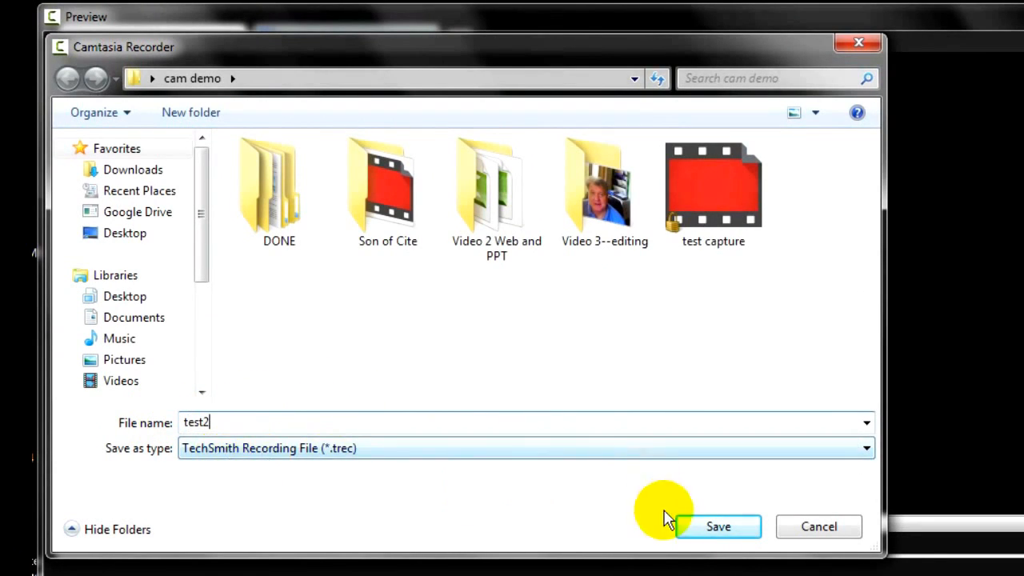
pyautogui.click(716, 526)
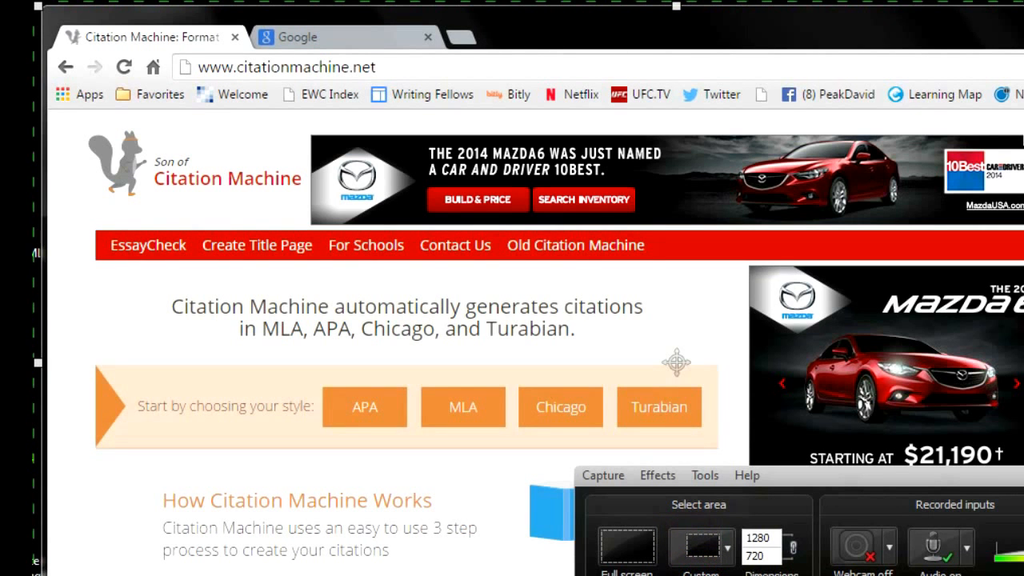
# - Let test capture.trec load into the Camtasia Studio clip bin and timeline
pyautogui.click(946, 10)
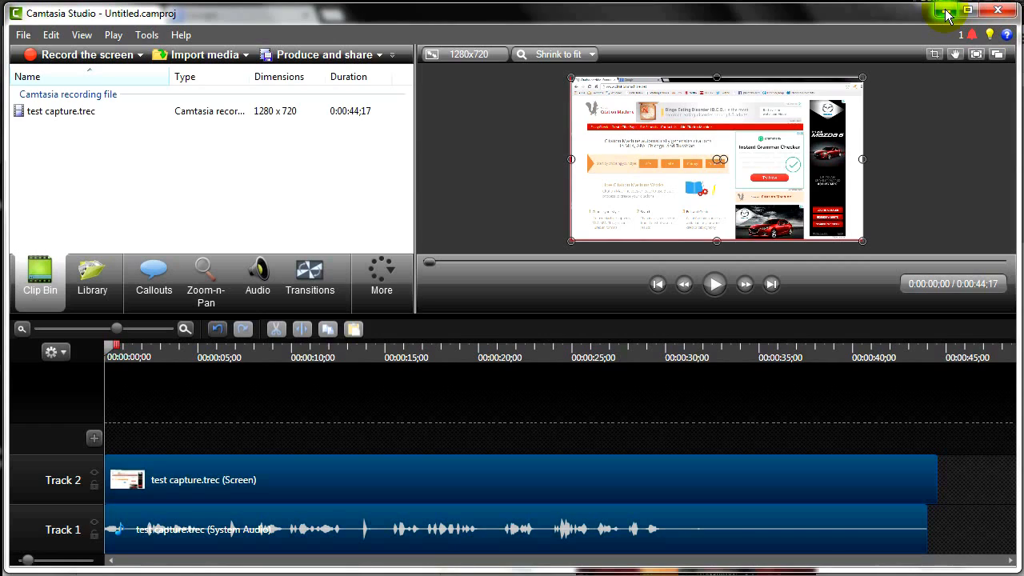
pyautogui.moveTo(947, 9)
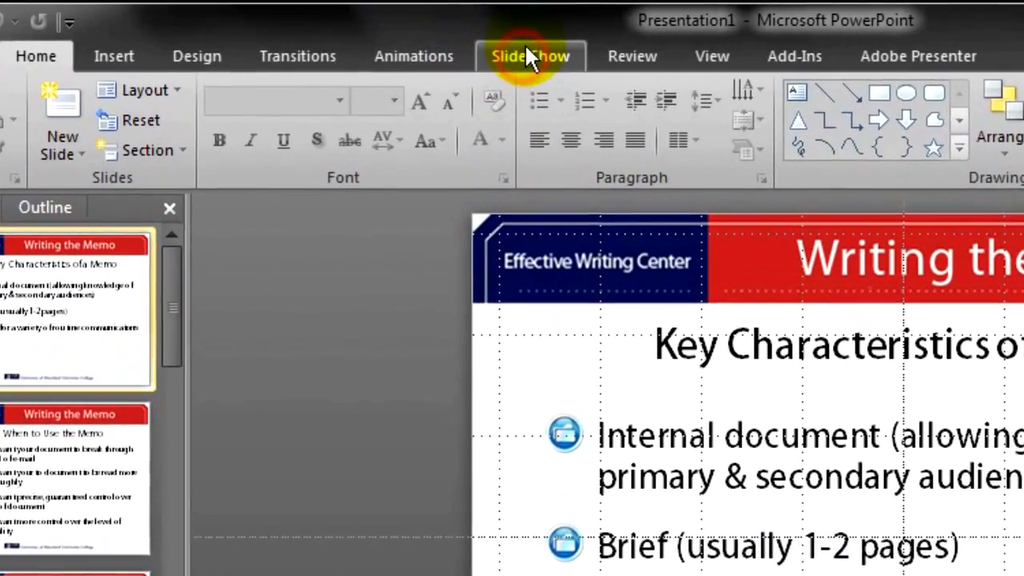
# - Review the Set Up Slide Show settings for the Writing the Memo presentation
pyautogui.click(531, 54)
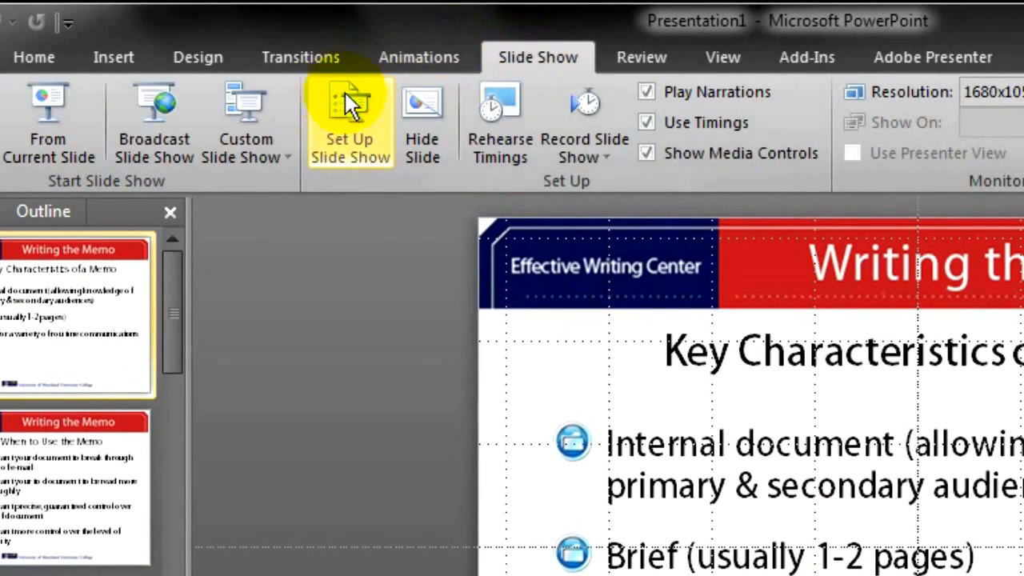
pyautogui.click(349, 120)
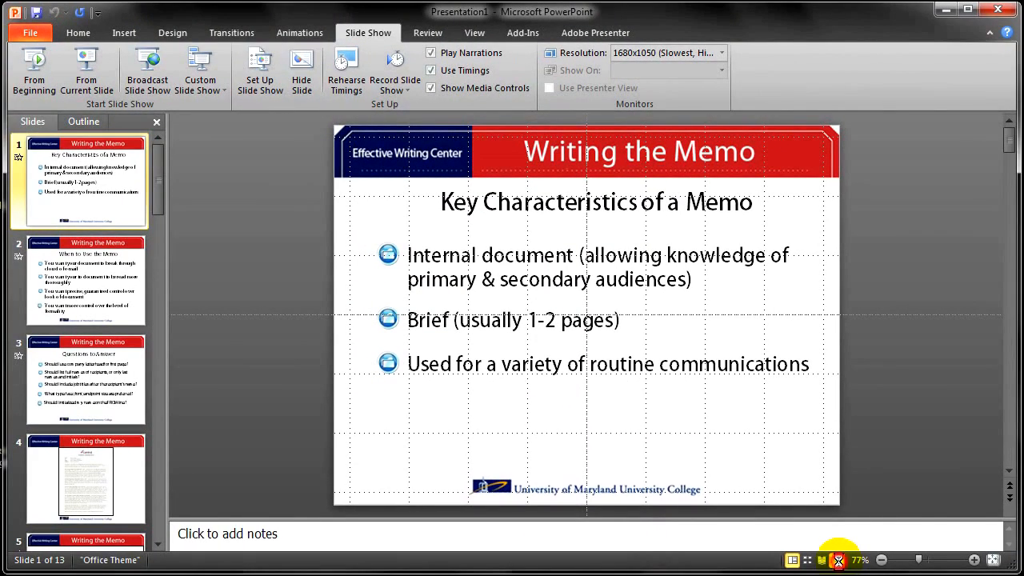
# - Start the Writing the Memo slideshow from the status bar view button
pyautogui.click(34, 70)
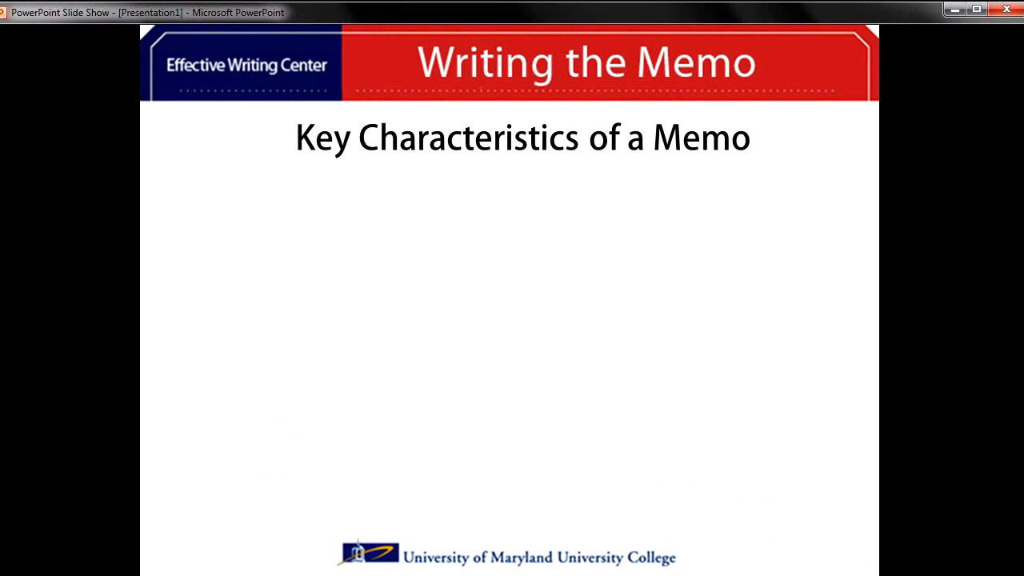
pyautogui.moveTo(104, 25)
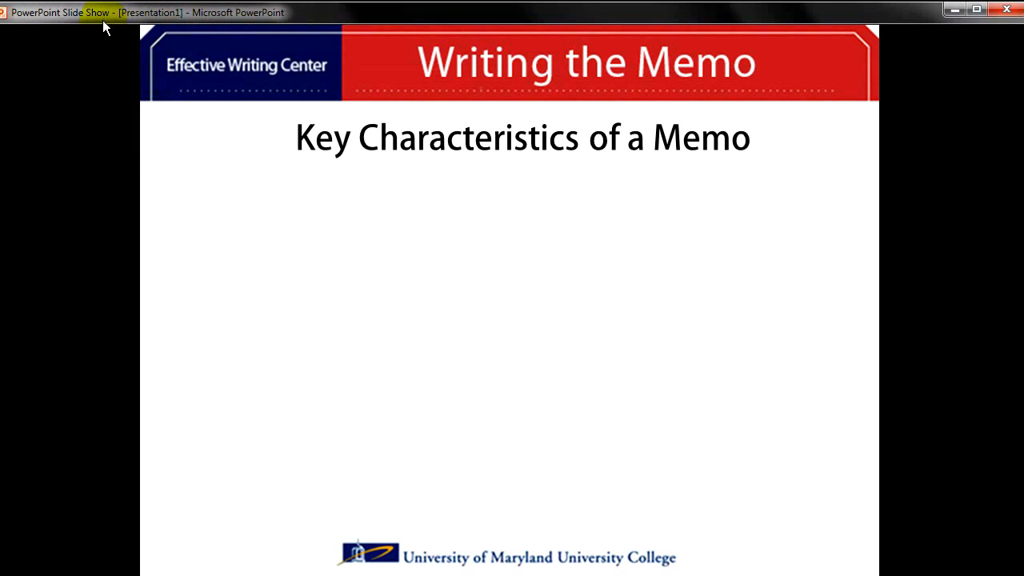